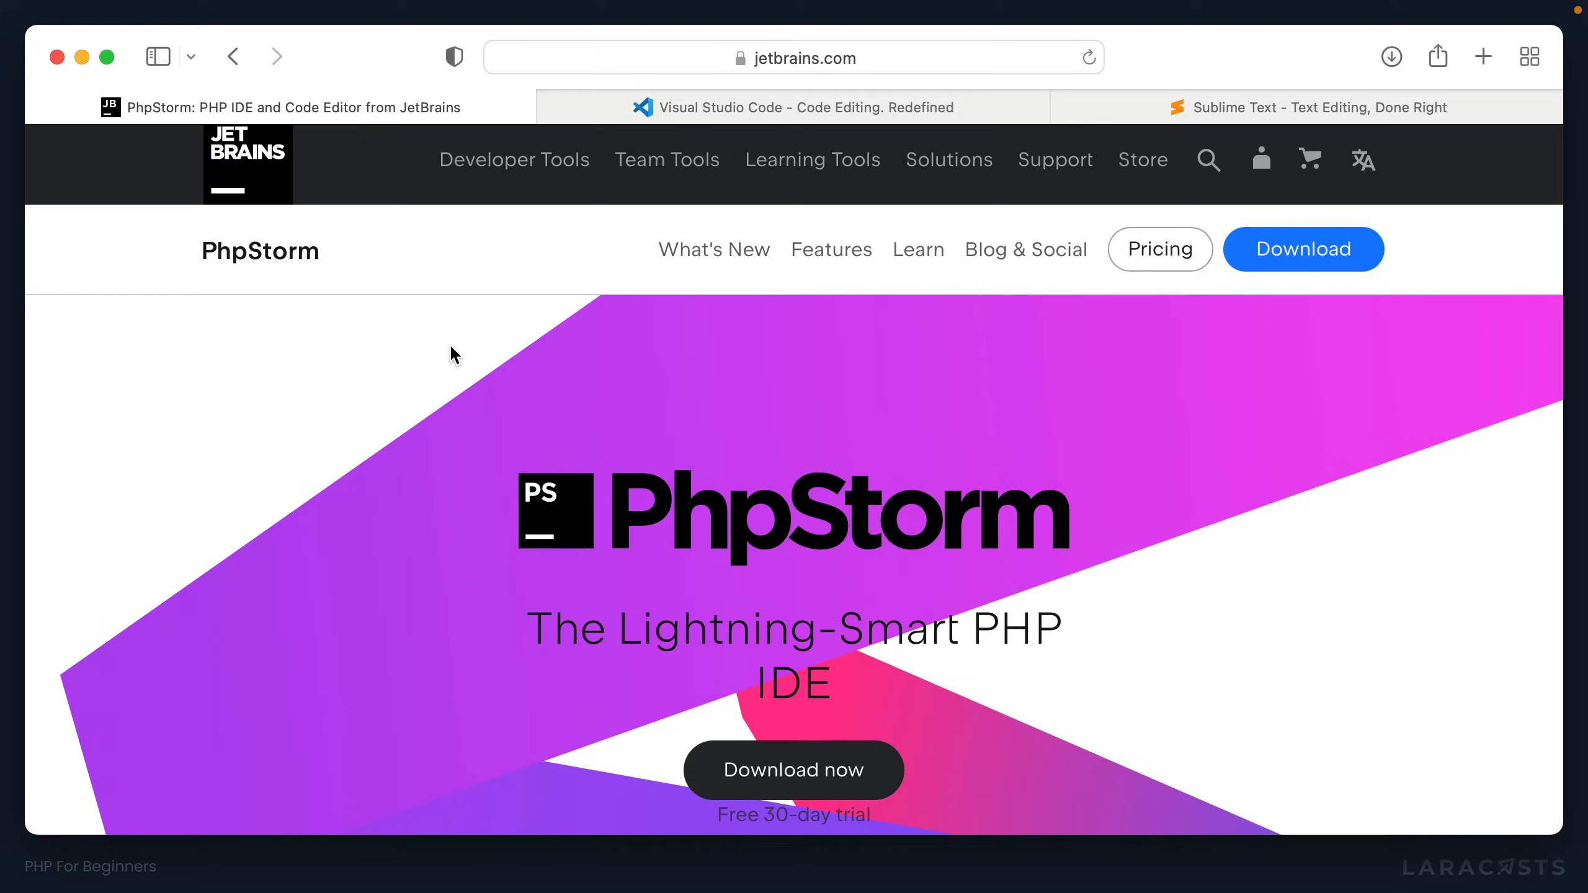
mouse_move(427, 310)
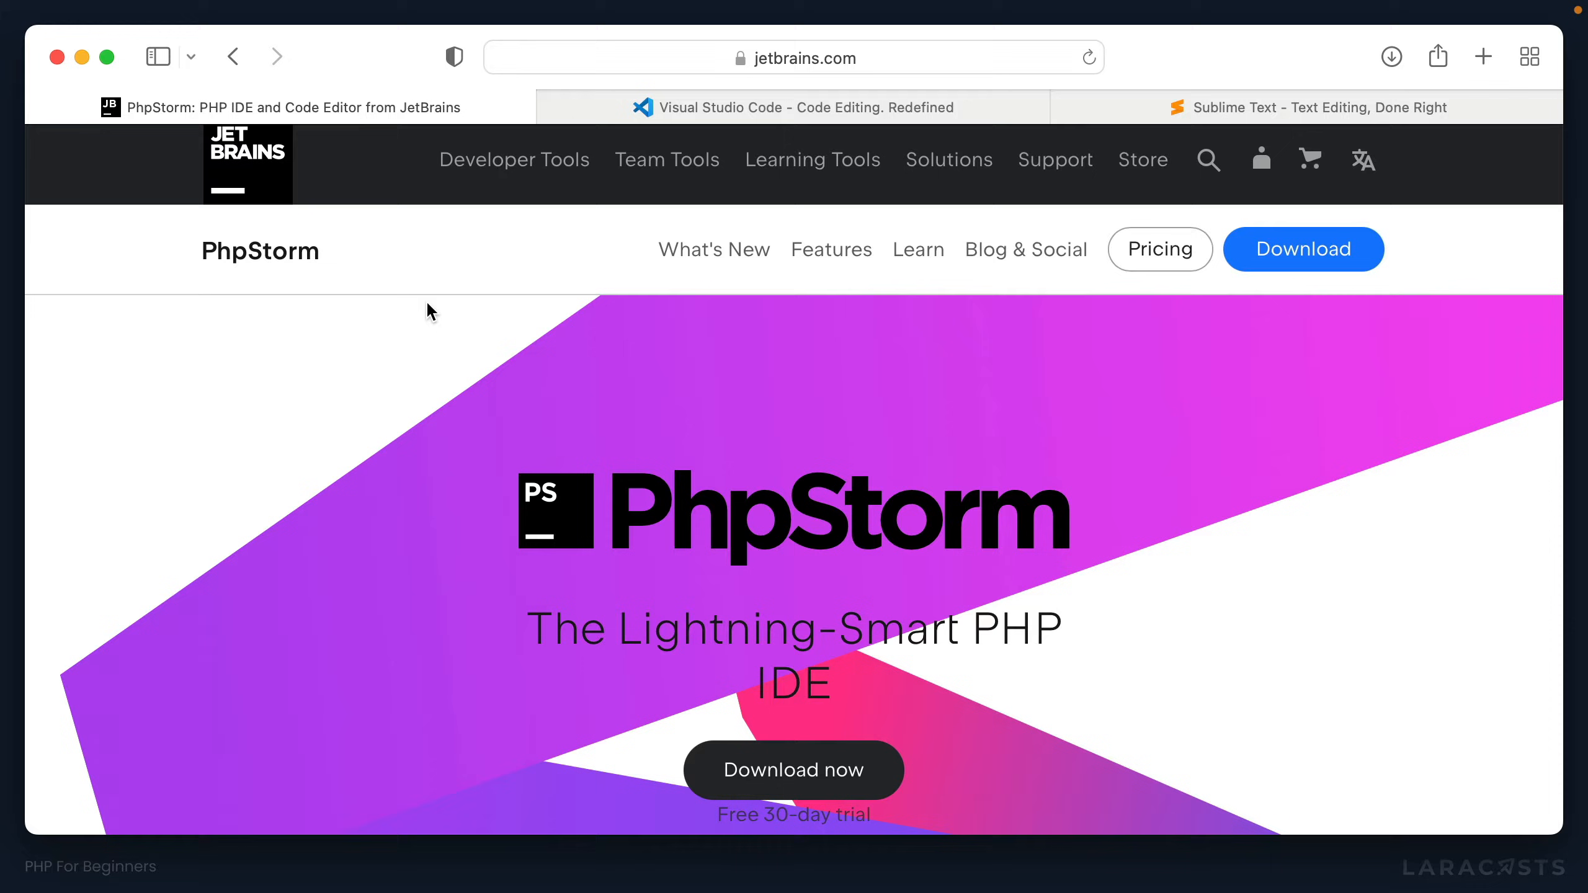
mouse_move(451, 299)
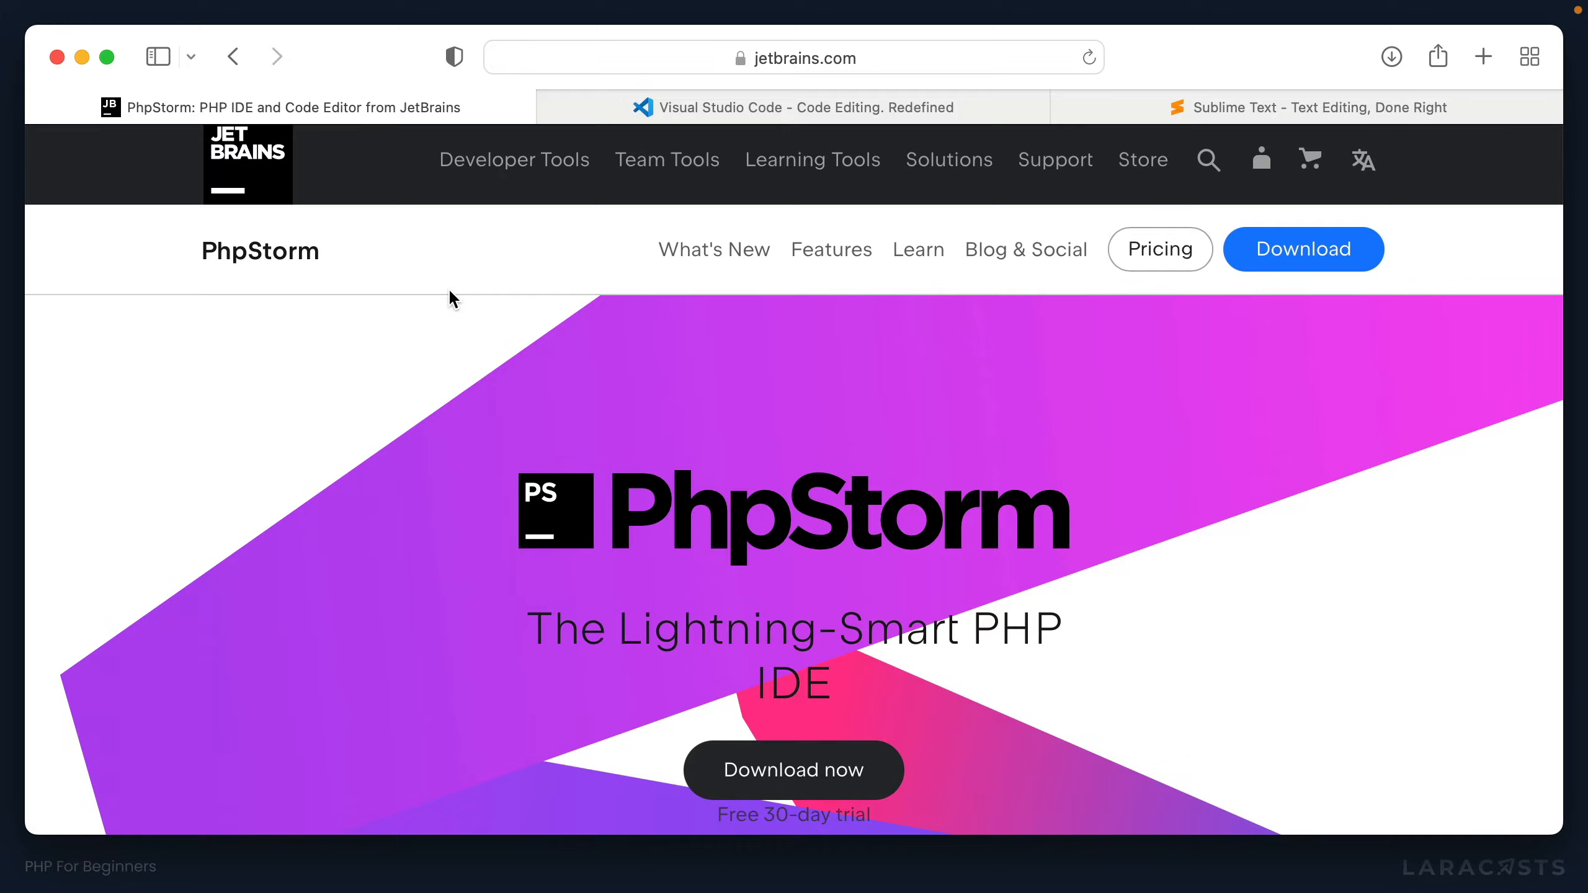
Step: Browse the VS Code and Sublime Text sites, then search Spotlight for 'terminal' over the Warp site
click(794, 108)
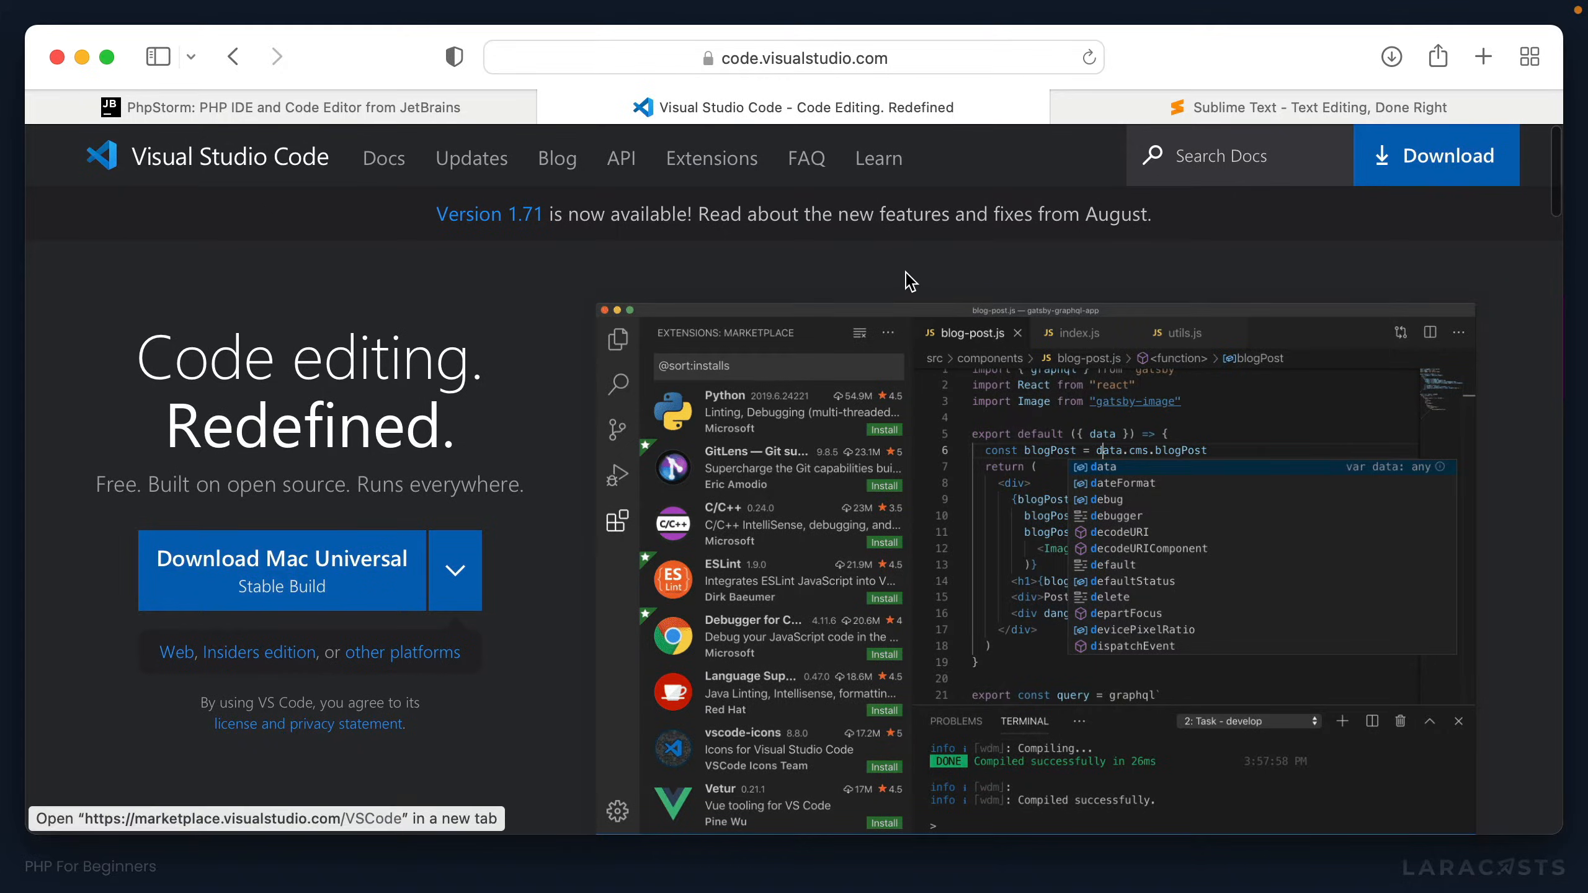
click(1306, 108)
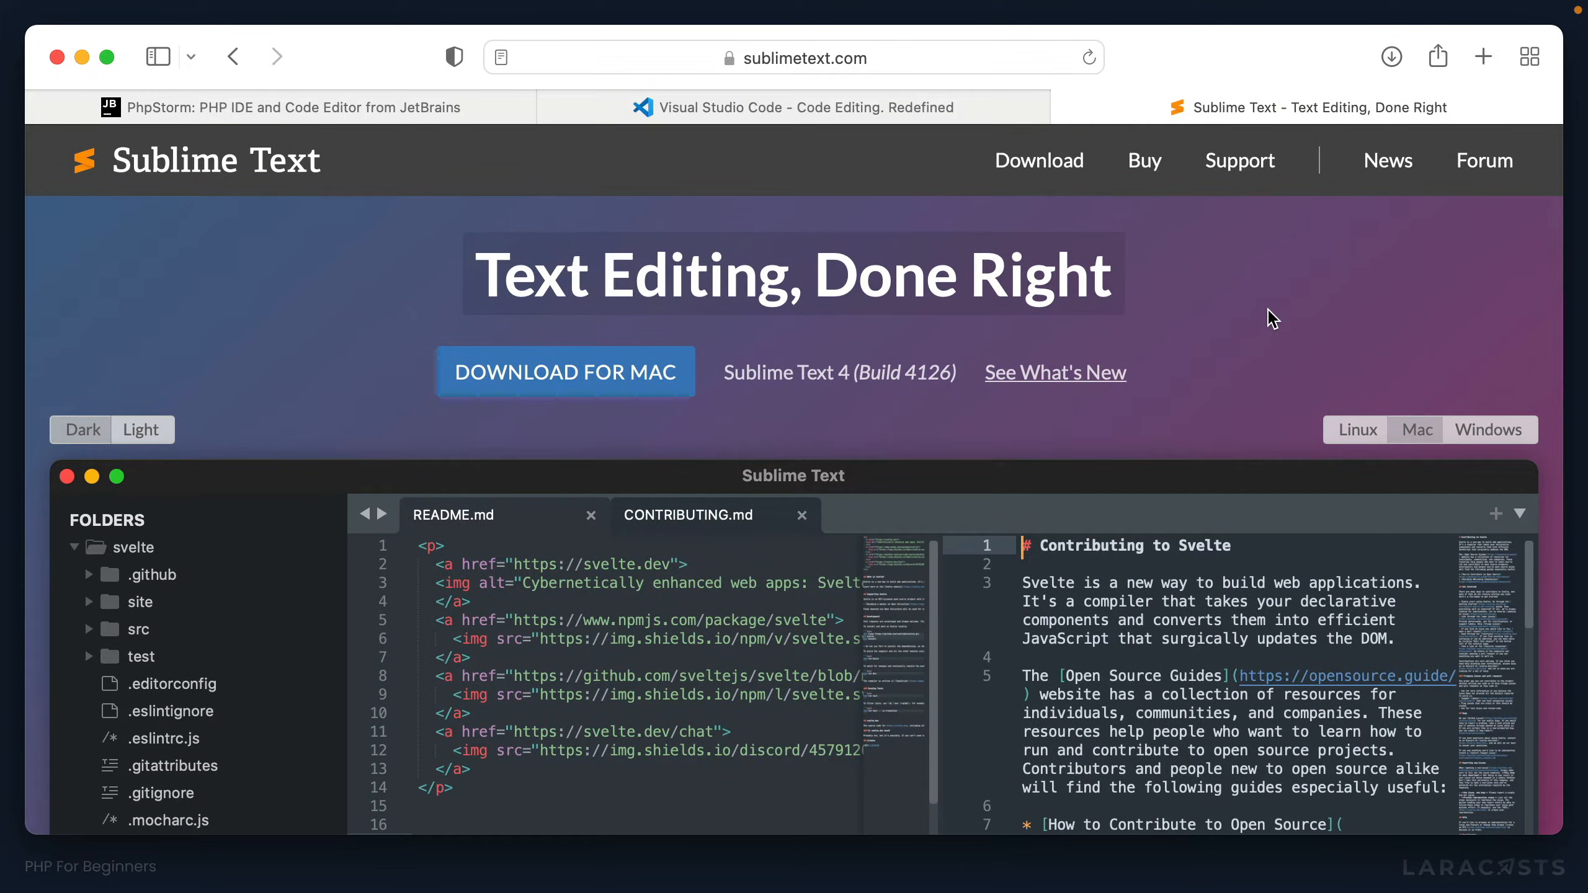
text(contri)
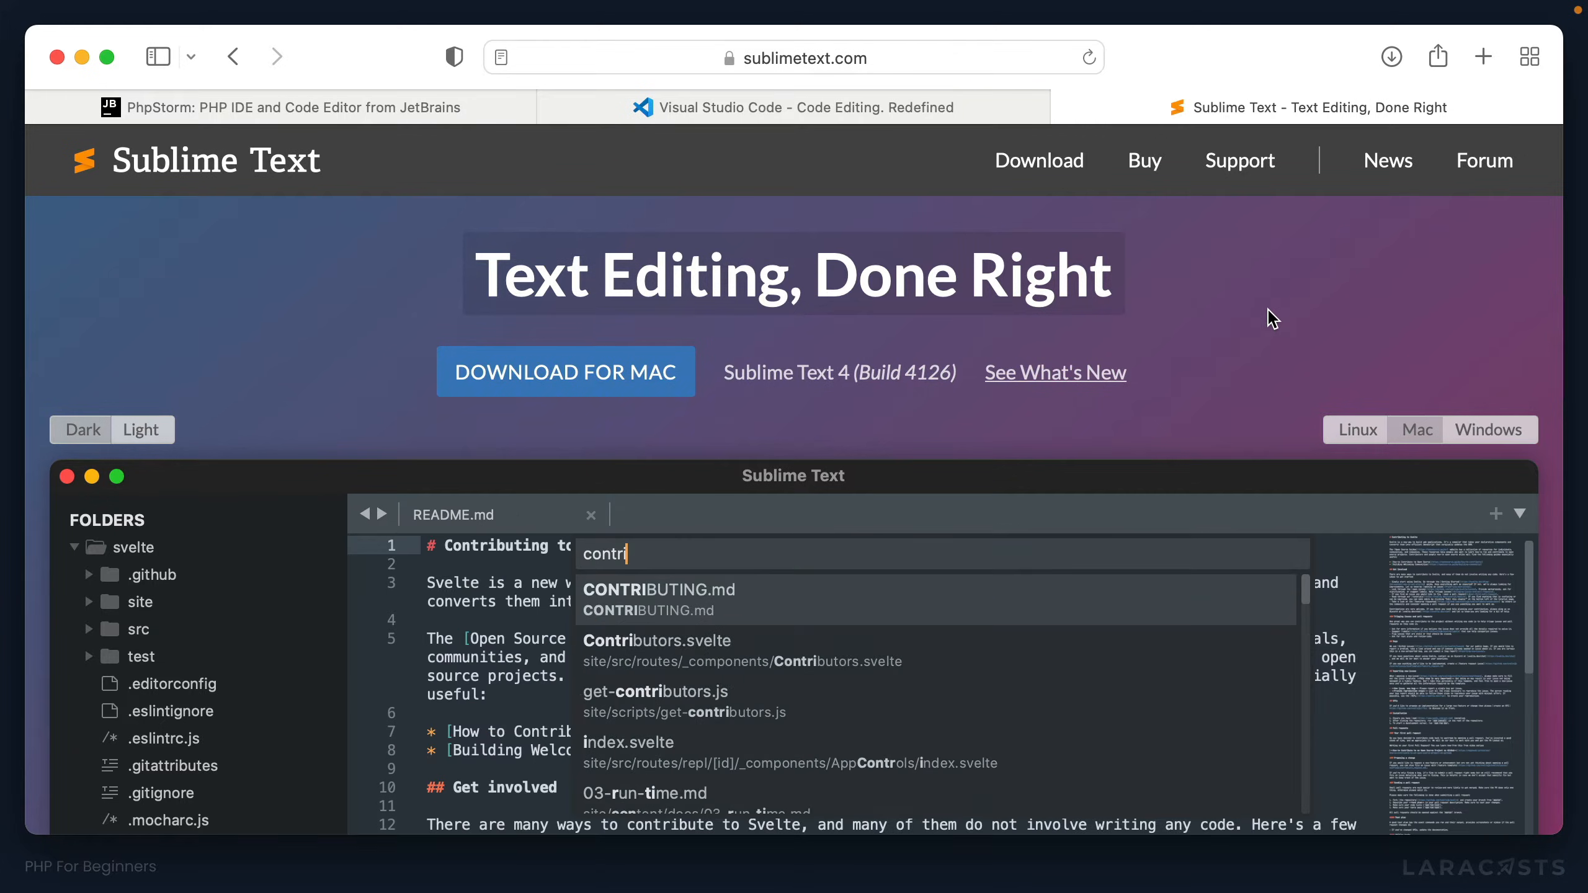
click(659, 590)
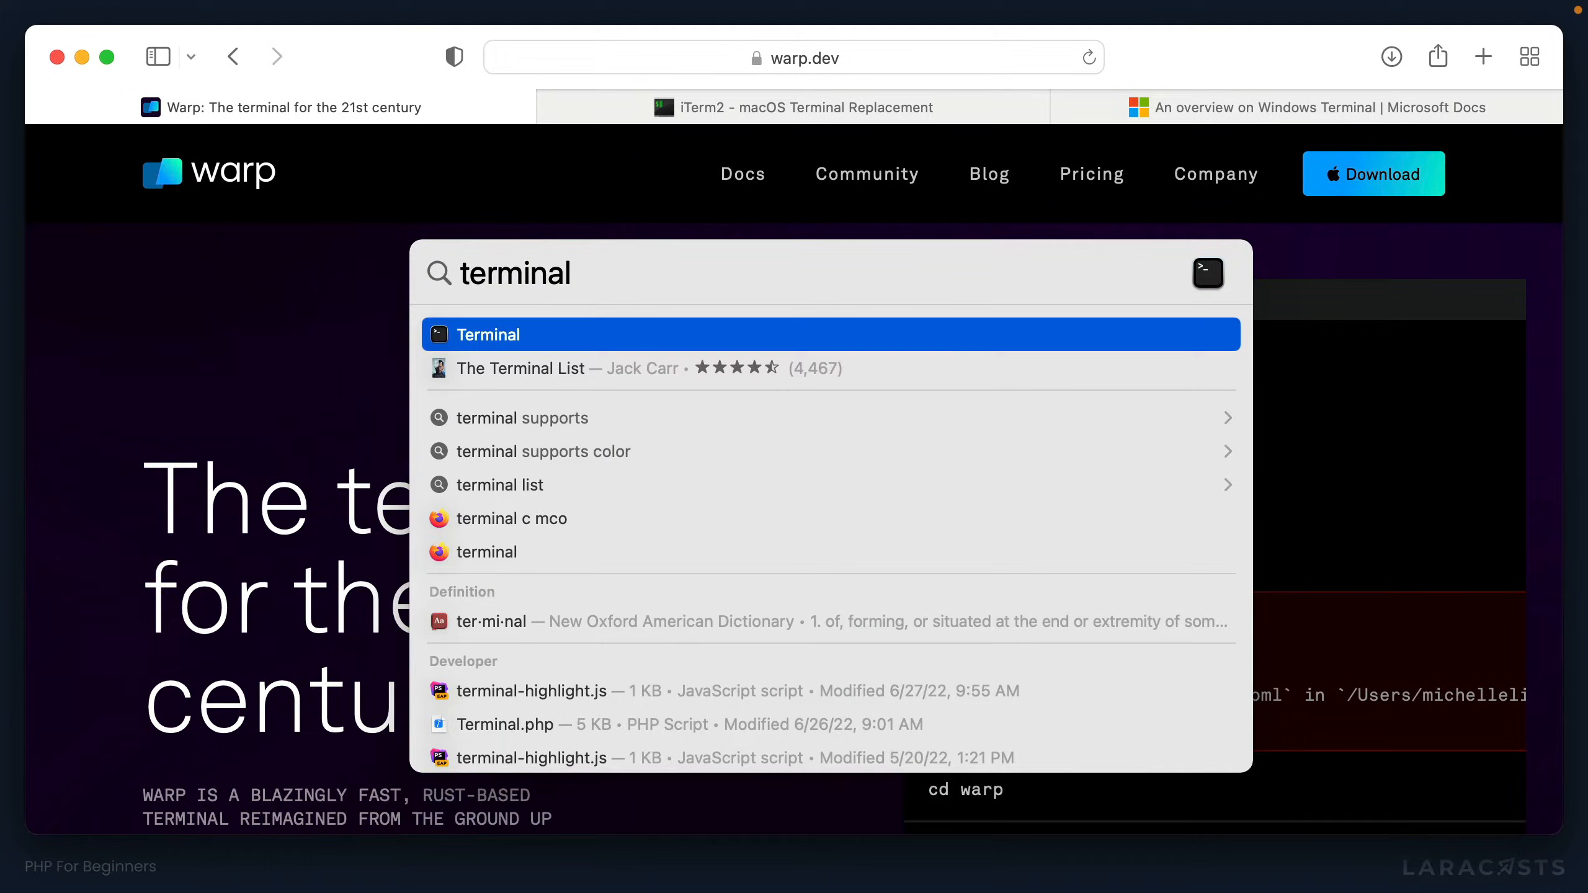
Step: Launch Terminal, run cd ~/desktop and ls, then bring up Warp in the laracasts project
click(487, 334)
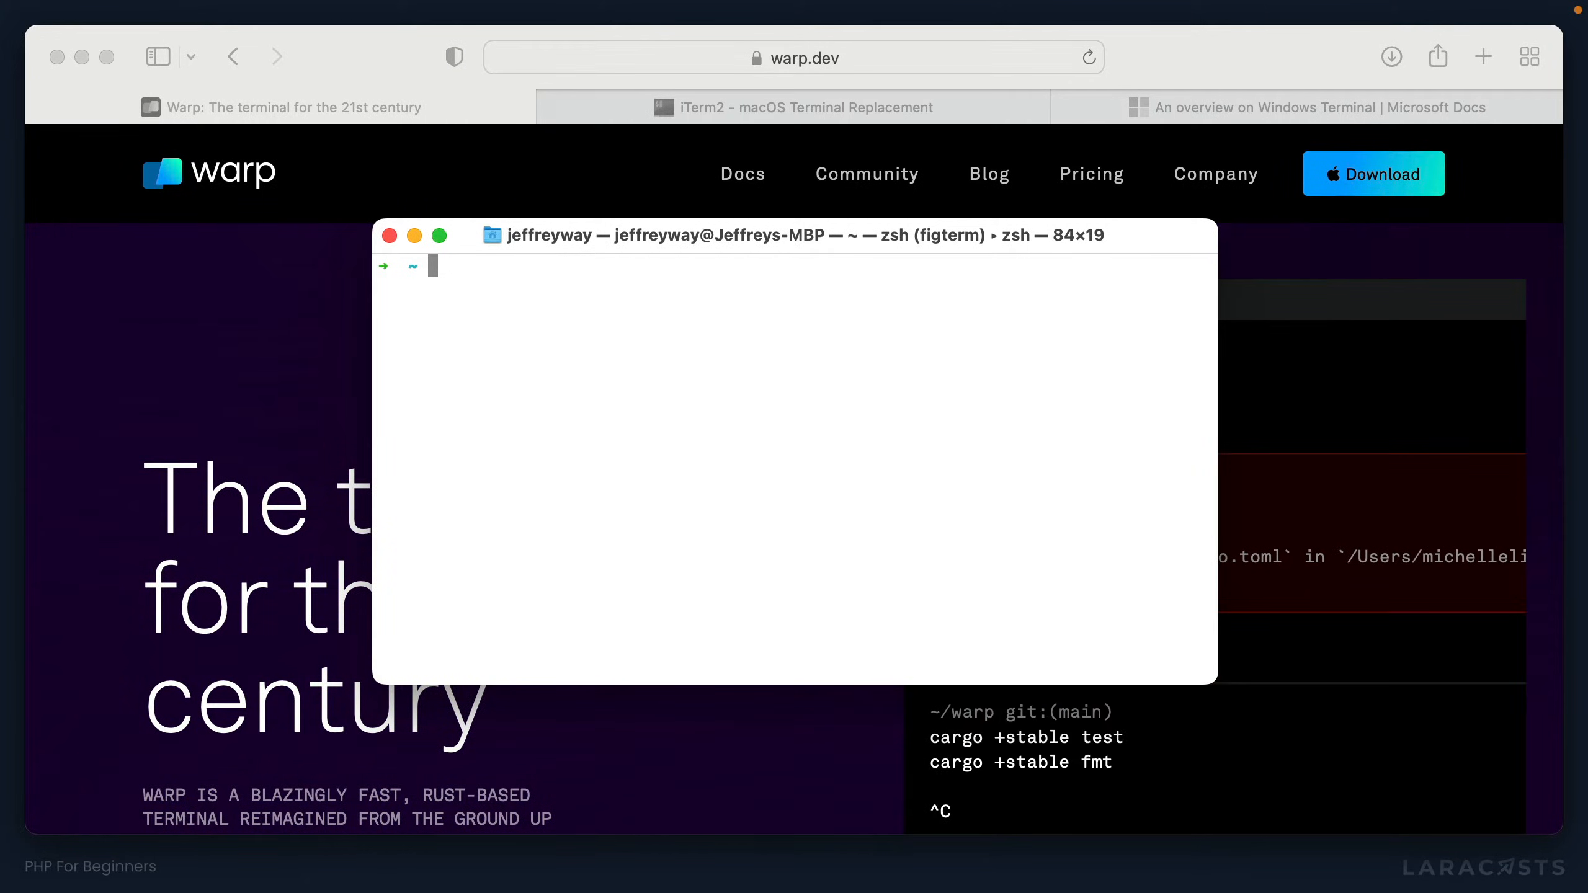
text(cd)
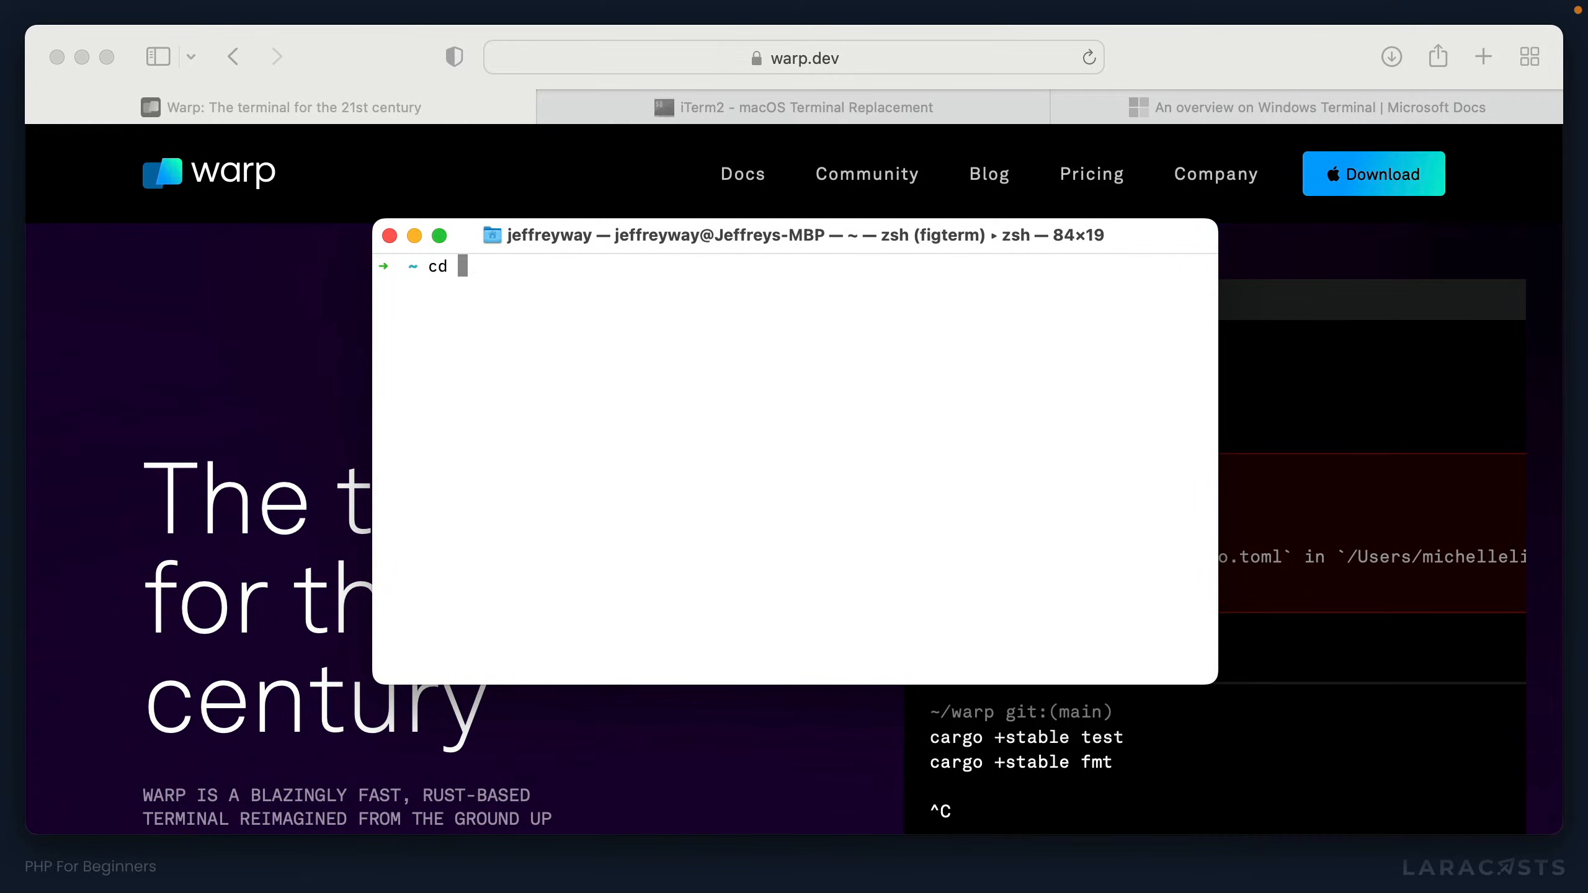
text(~/desktop)
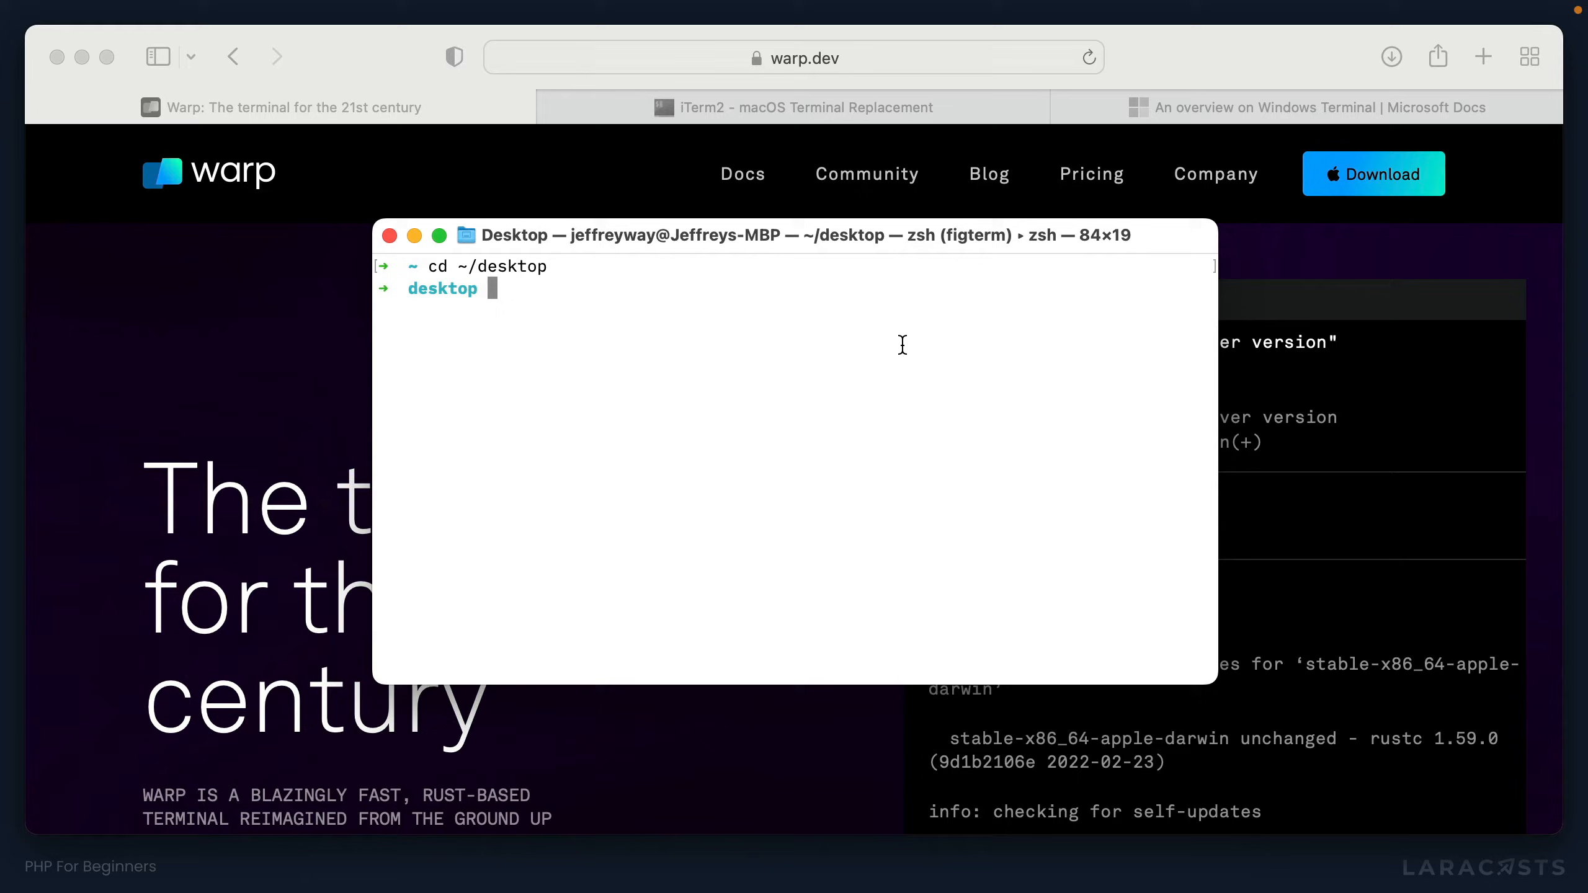
text(ls)
text(p)
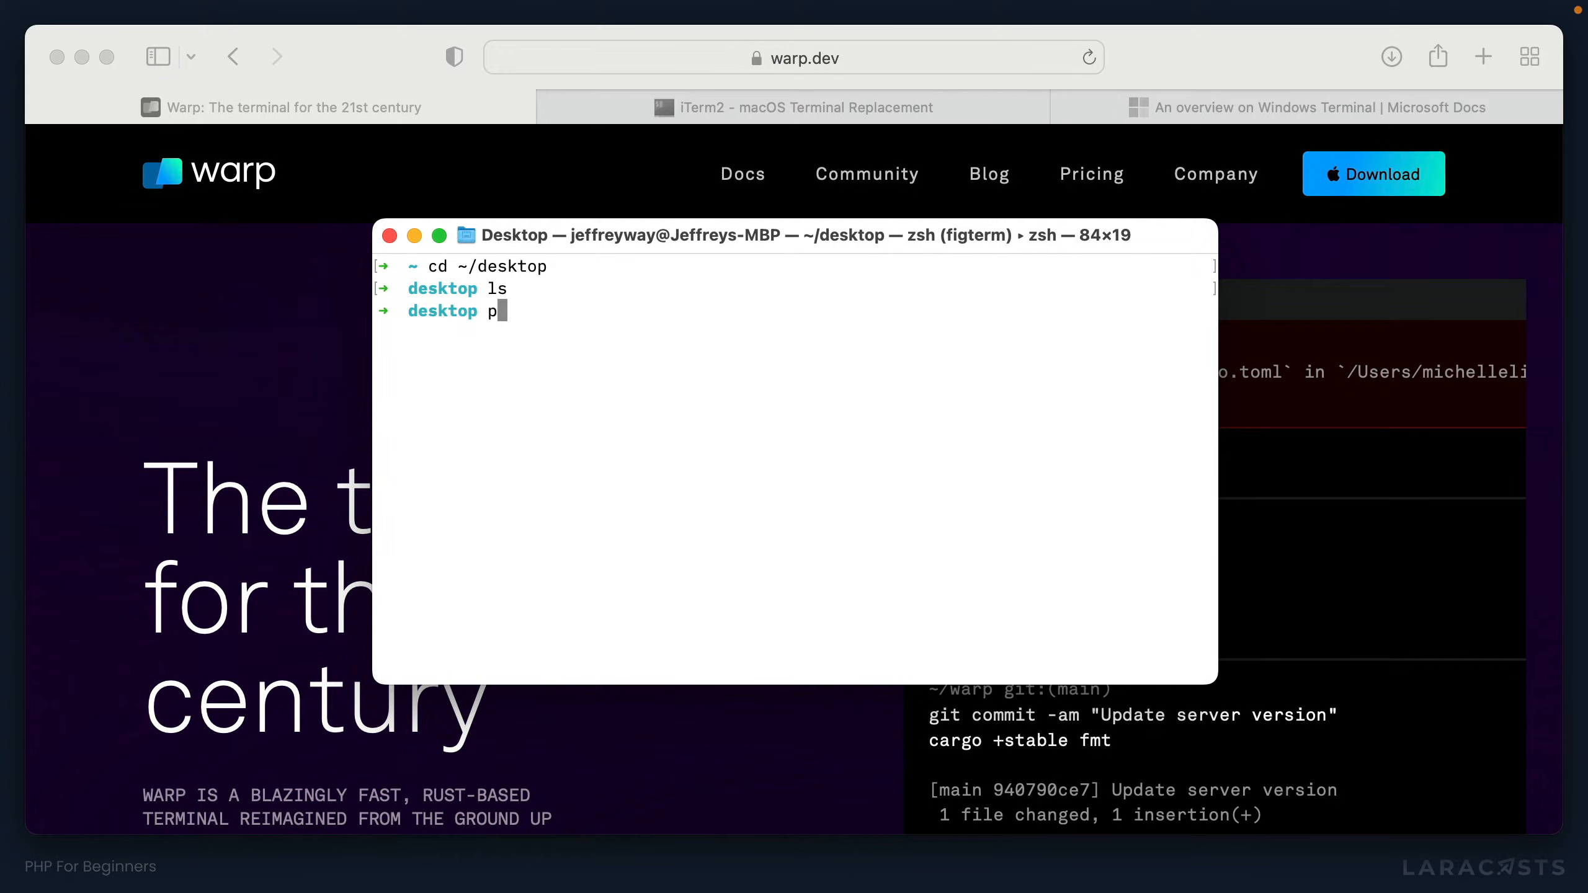
text(mysql)
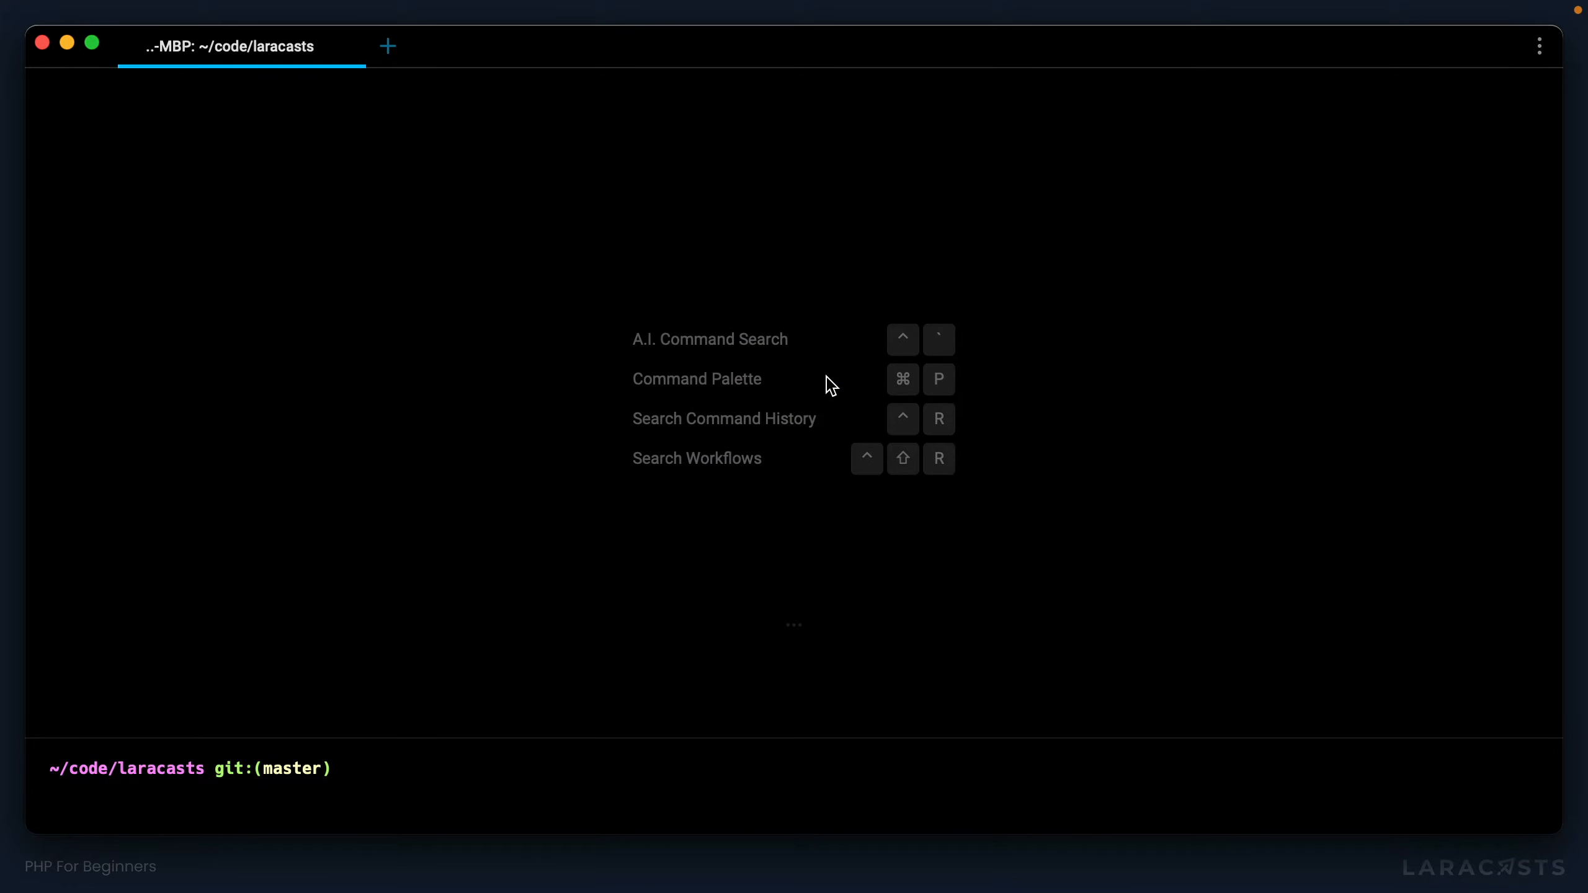
Step: Start a cd command in Warp, then review the iTerm2 site and load brew.sh in Safari
text(cd)
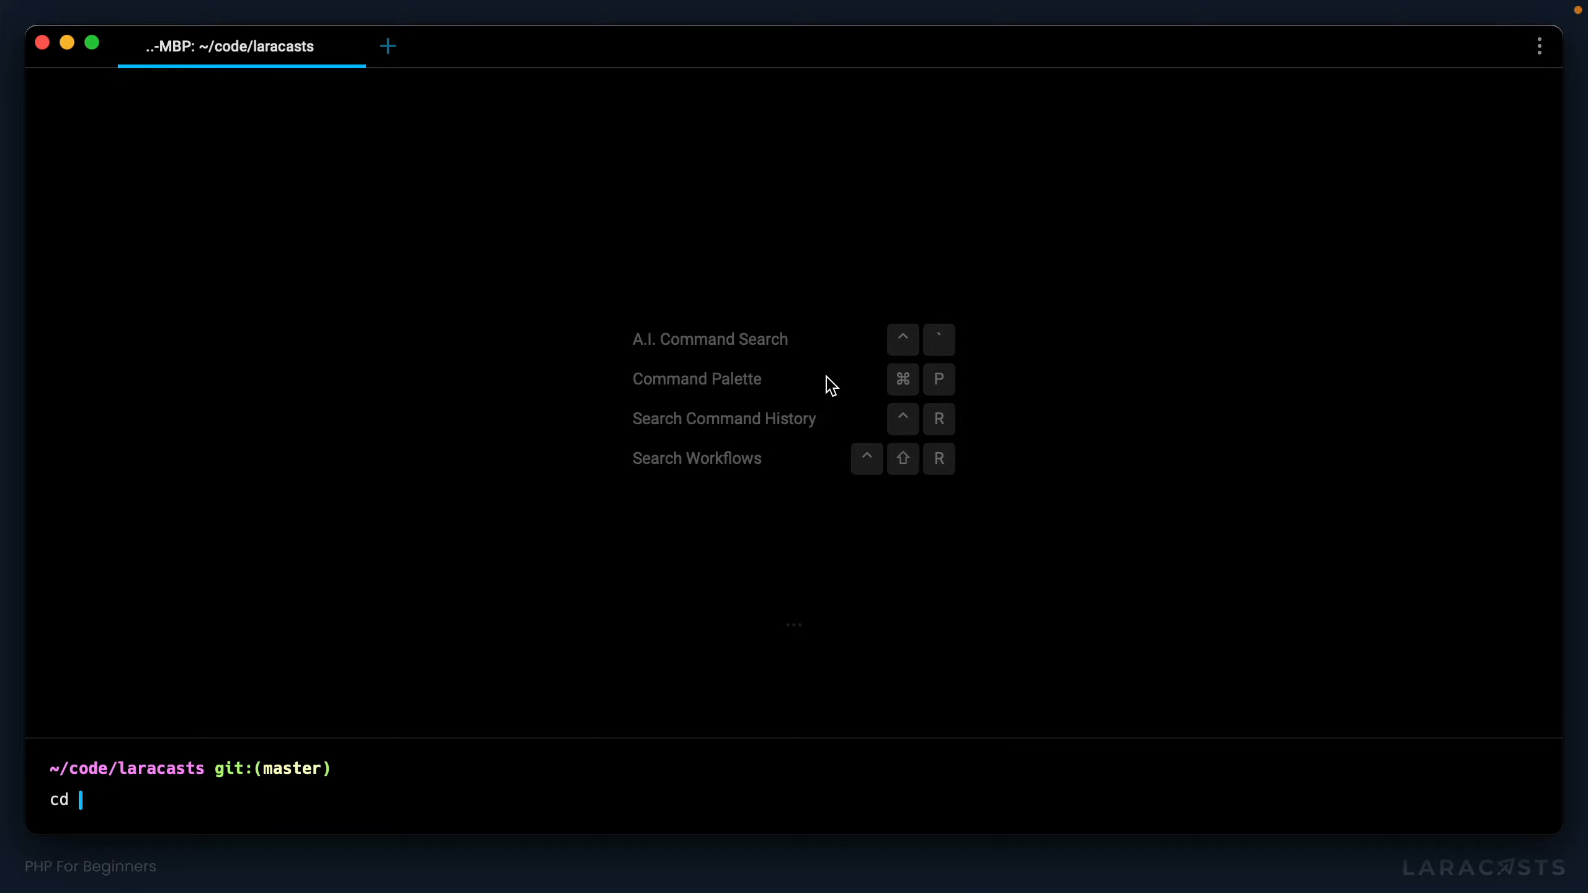
text(app)
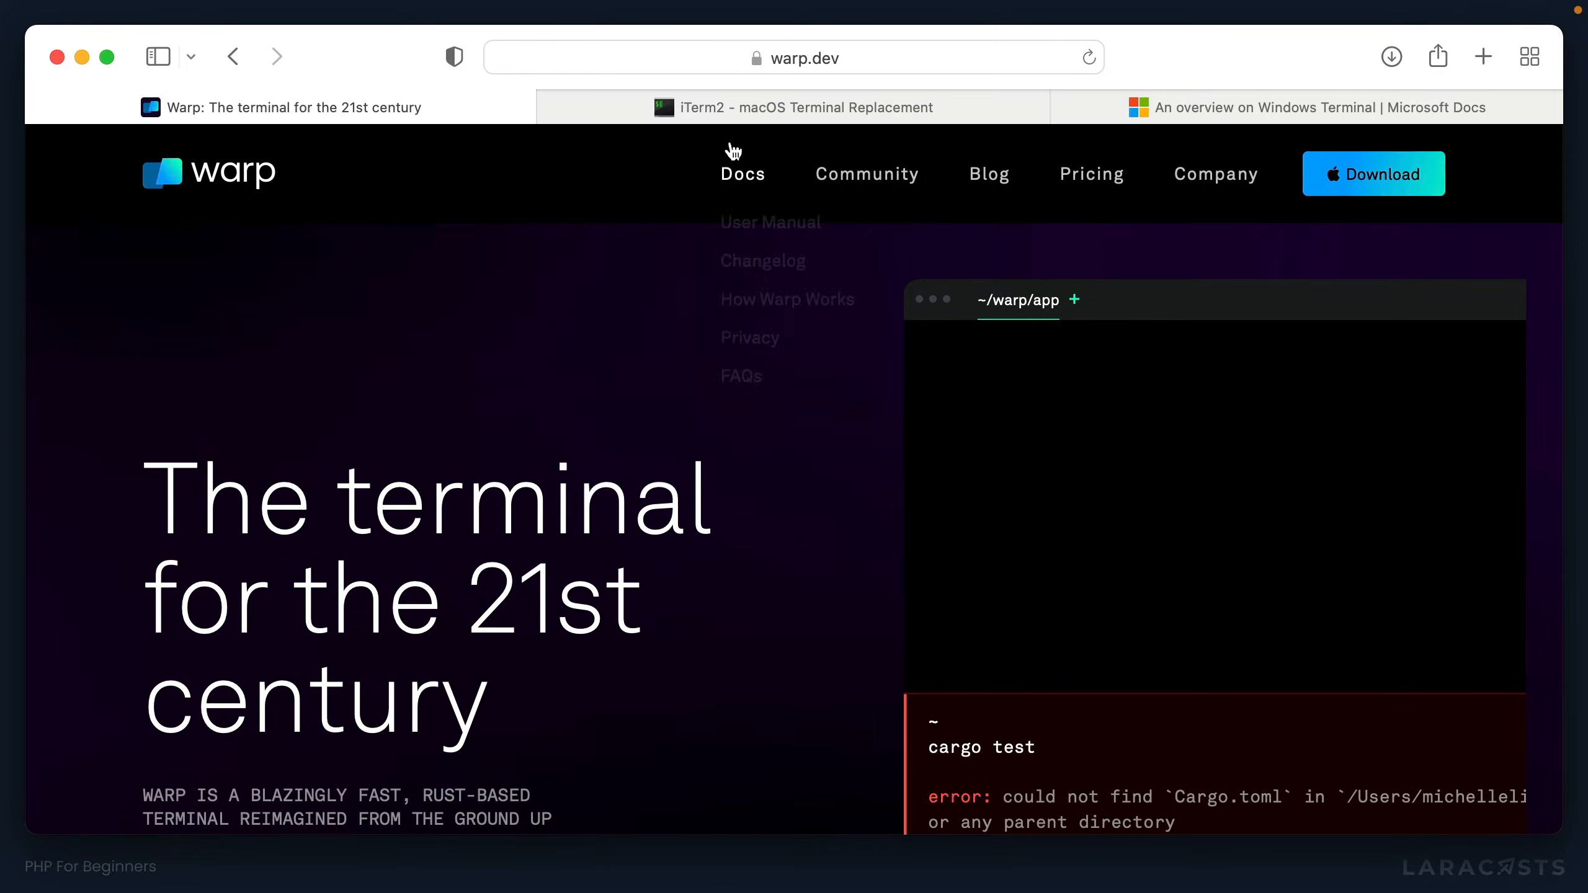
click(793, 107)
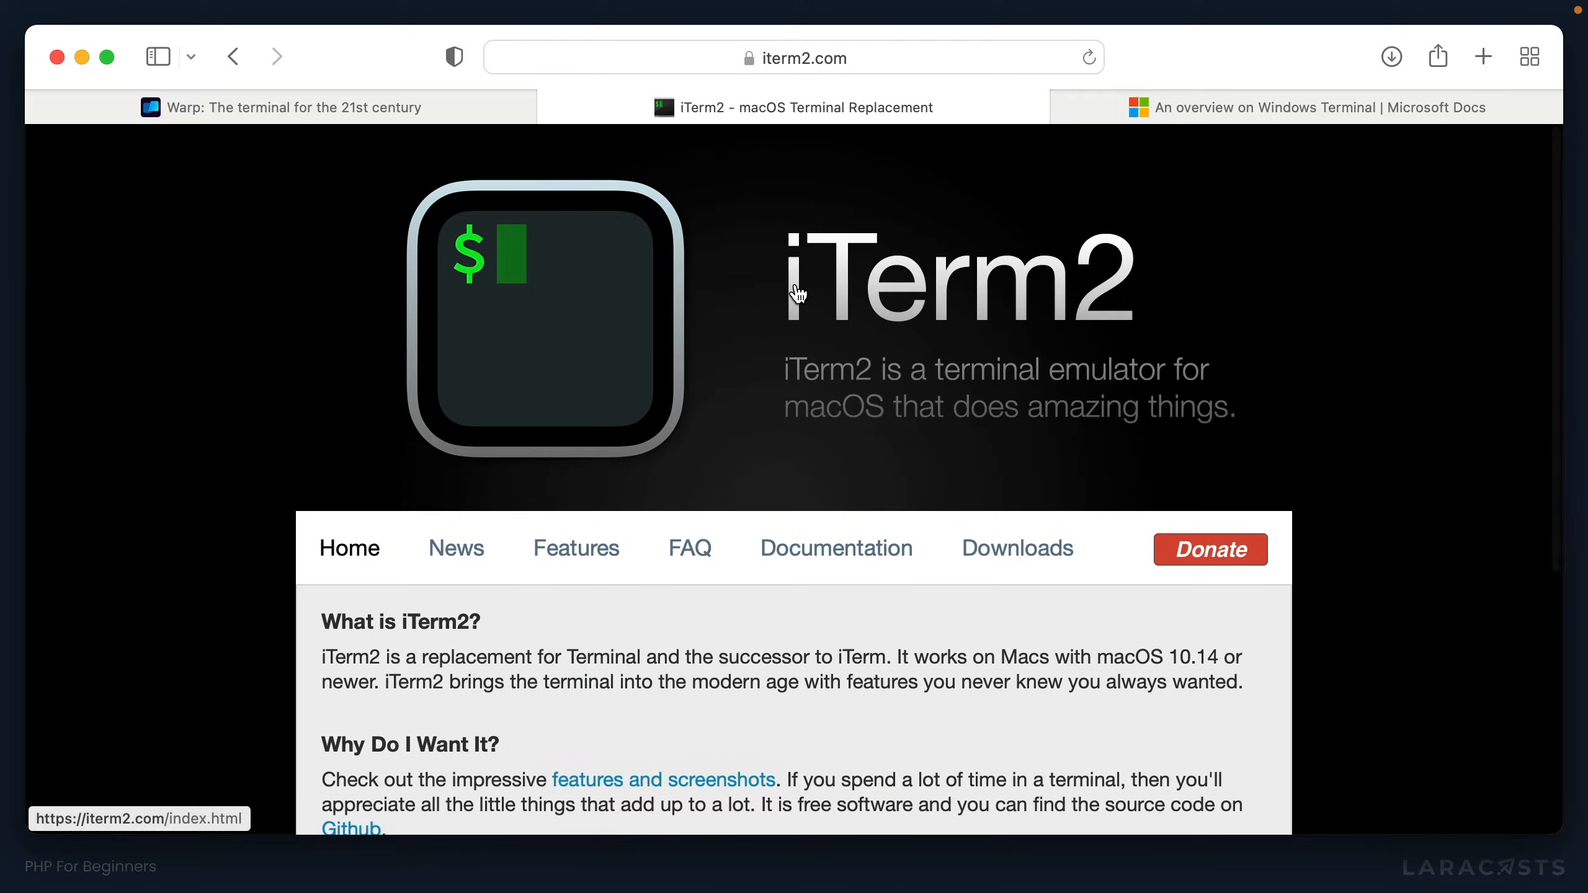
click(1308, 108)
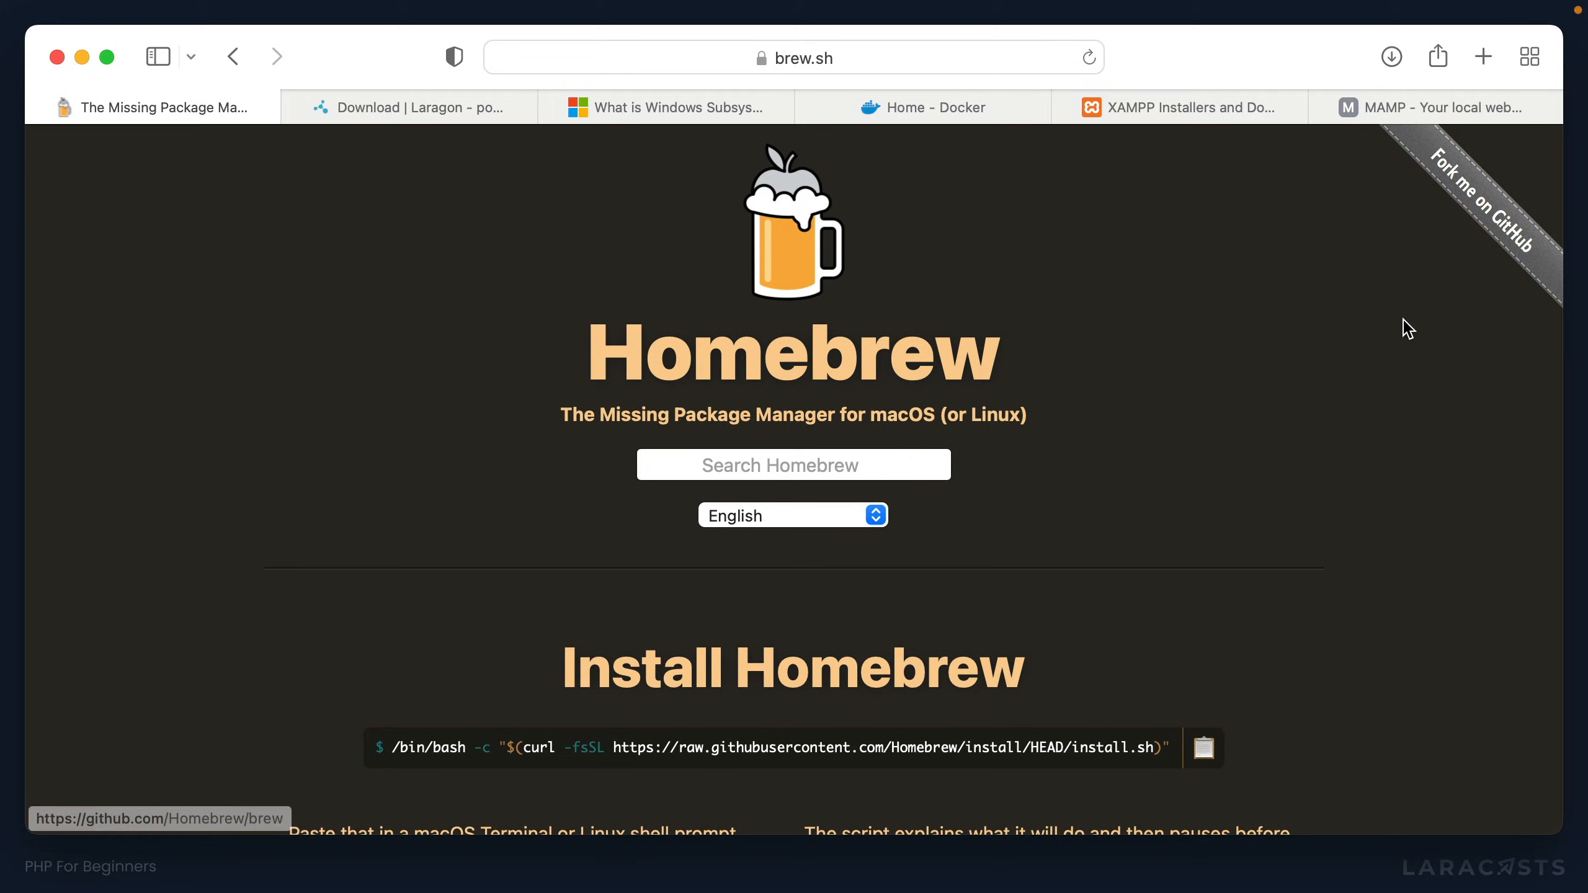
mouse_move(1052, 388)
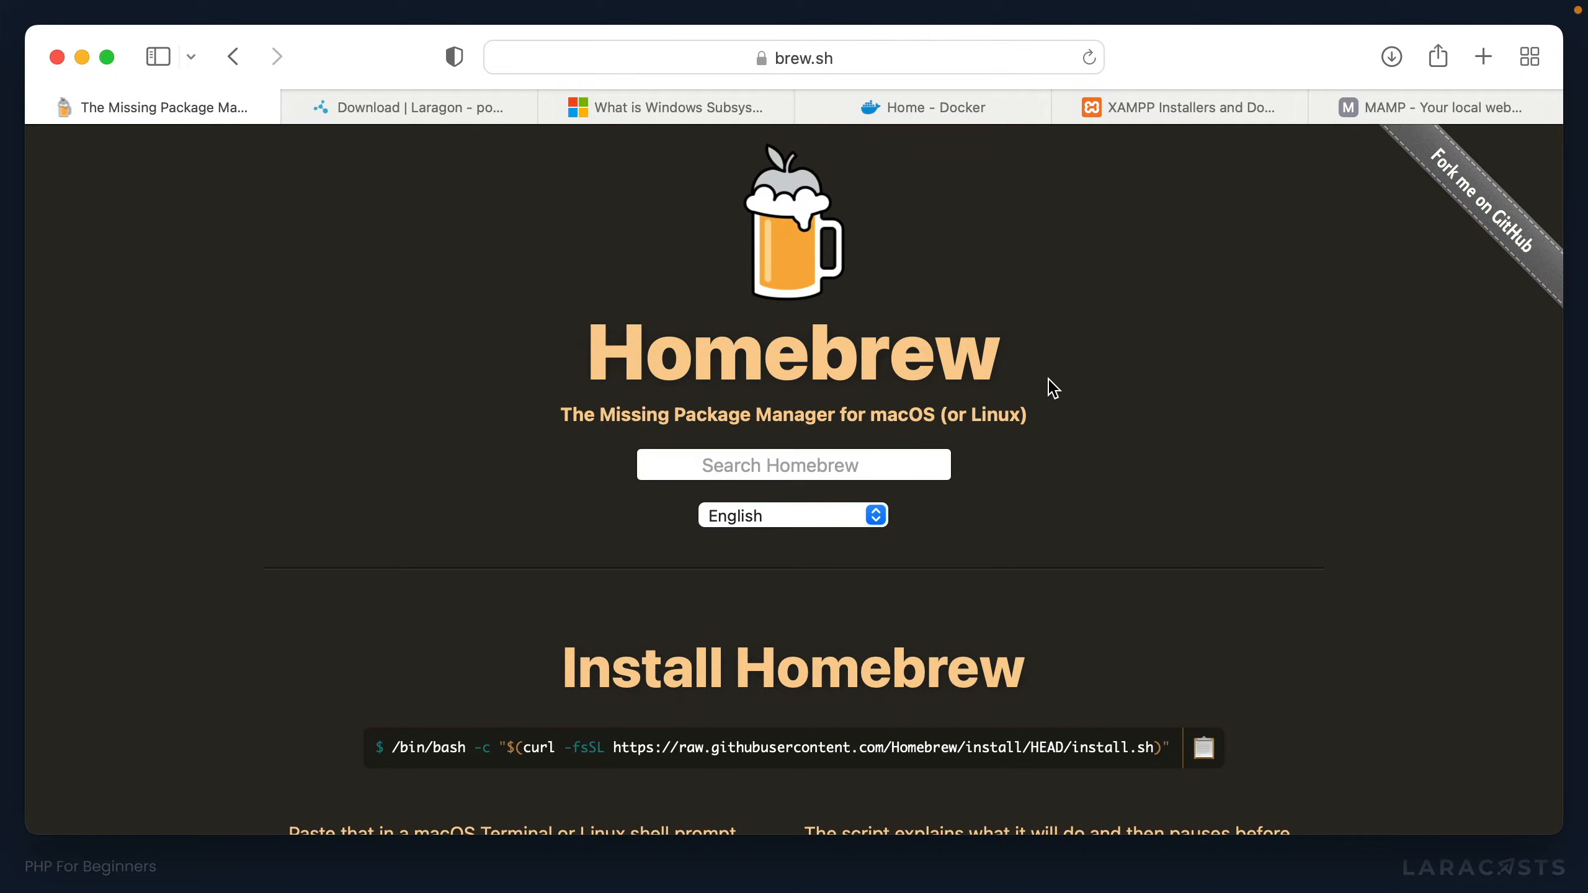
Step: Copy the Homebrew install command from the brew.sh page to the clipboard
scroll(down, 3)
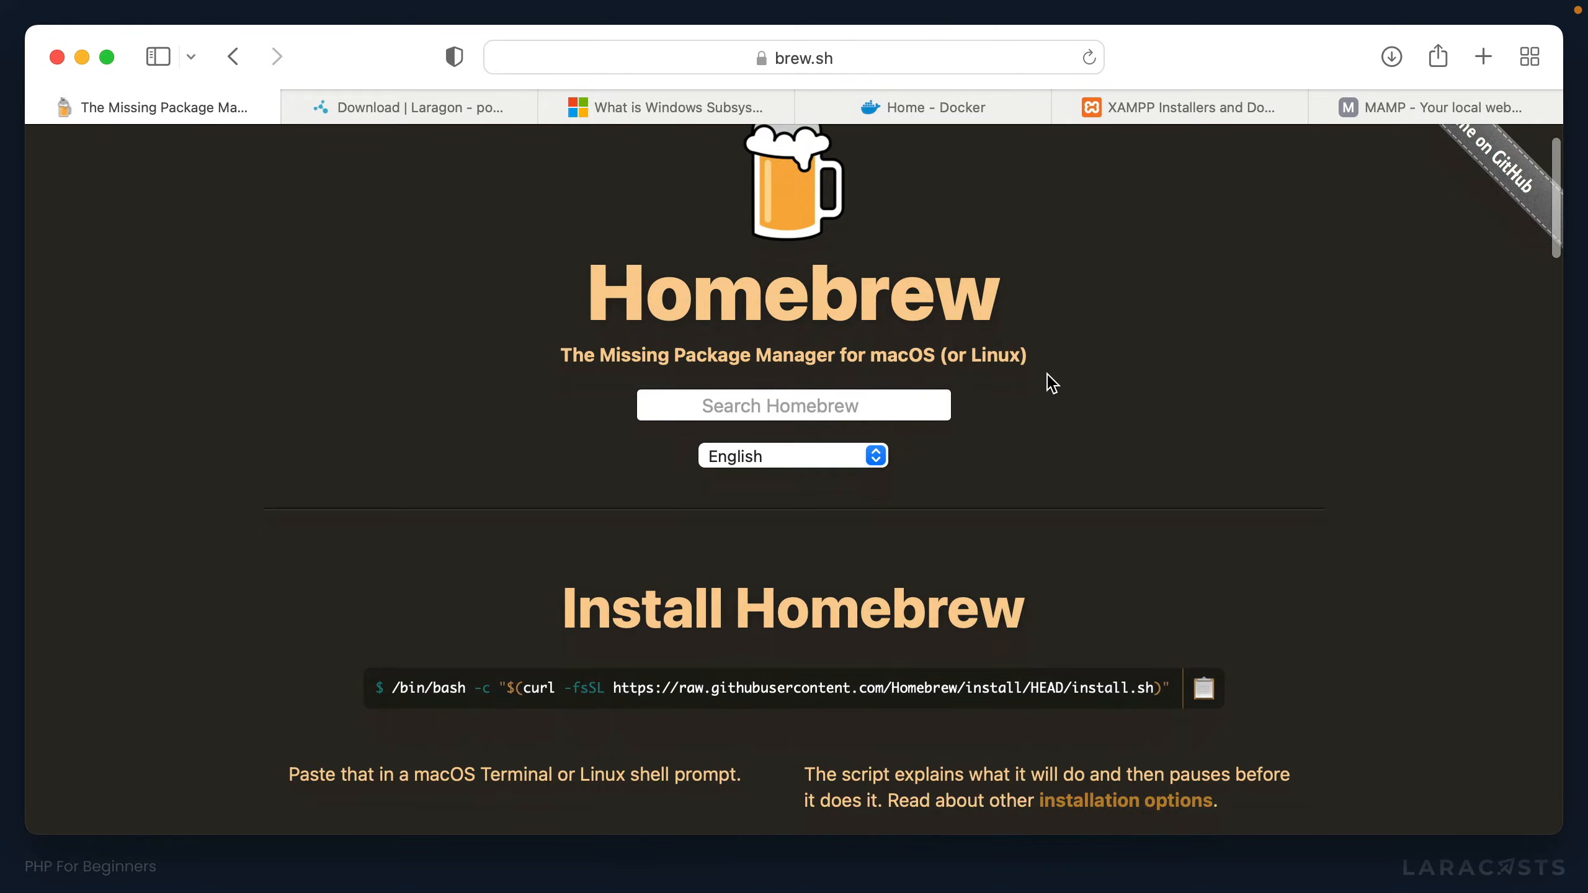
scroll(down, 3)
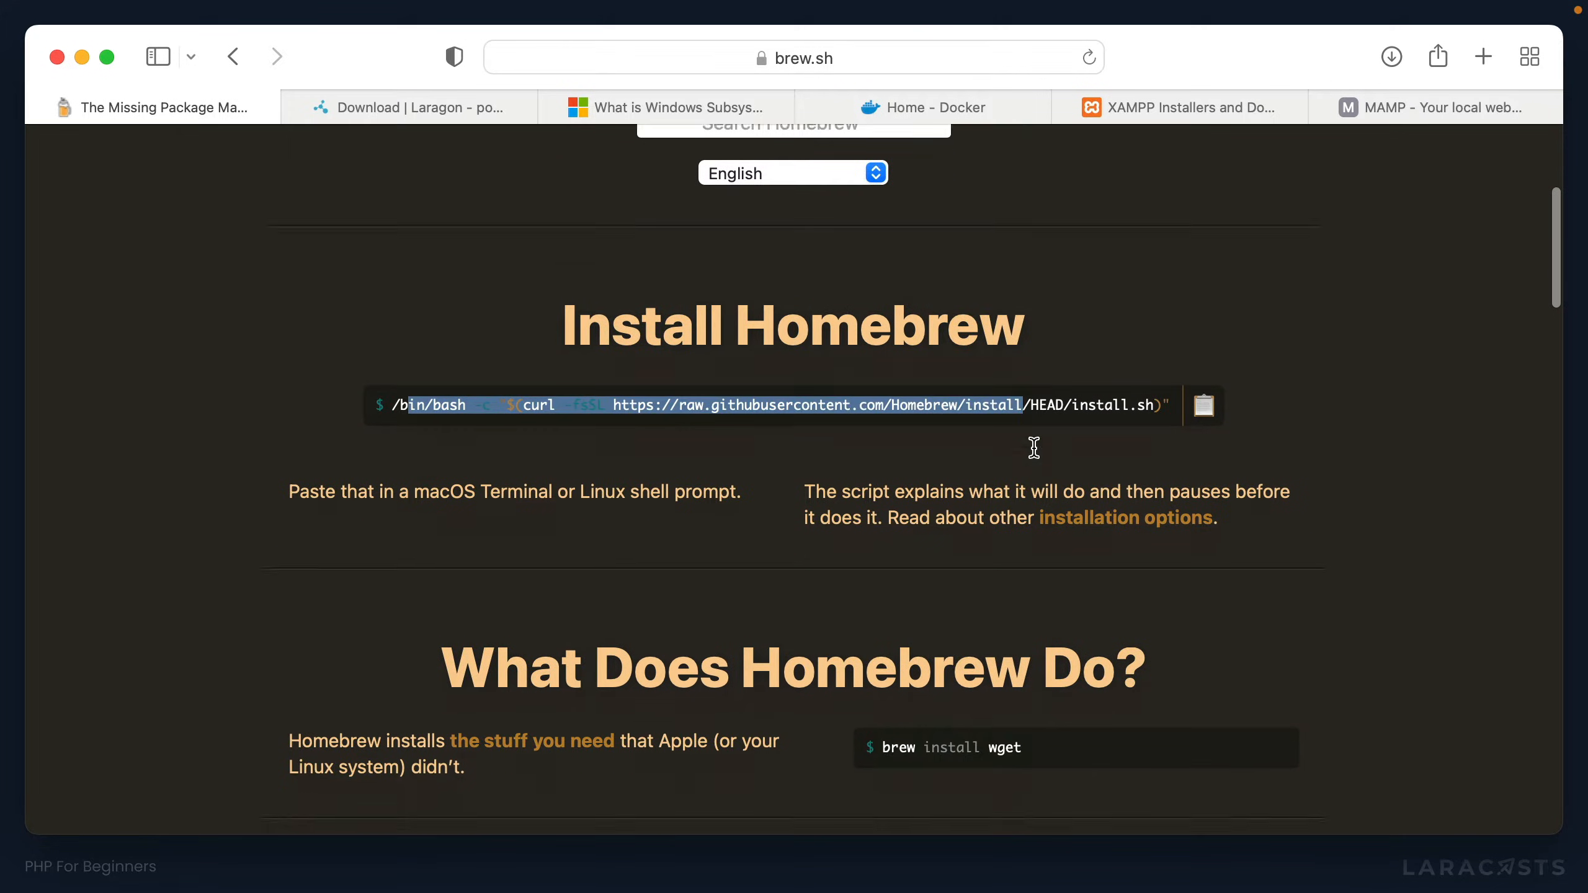
scroll(down, 3)
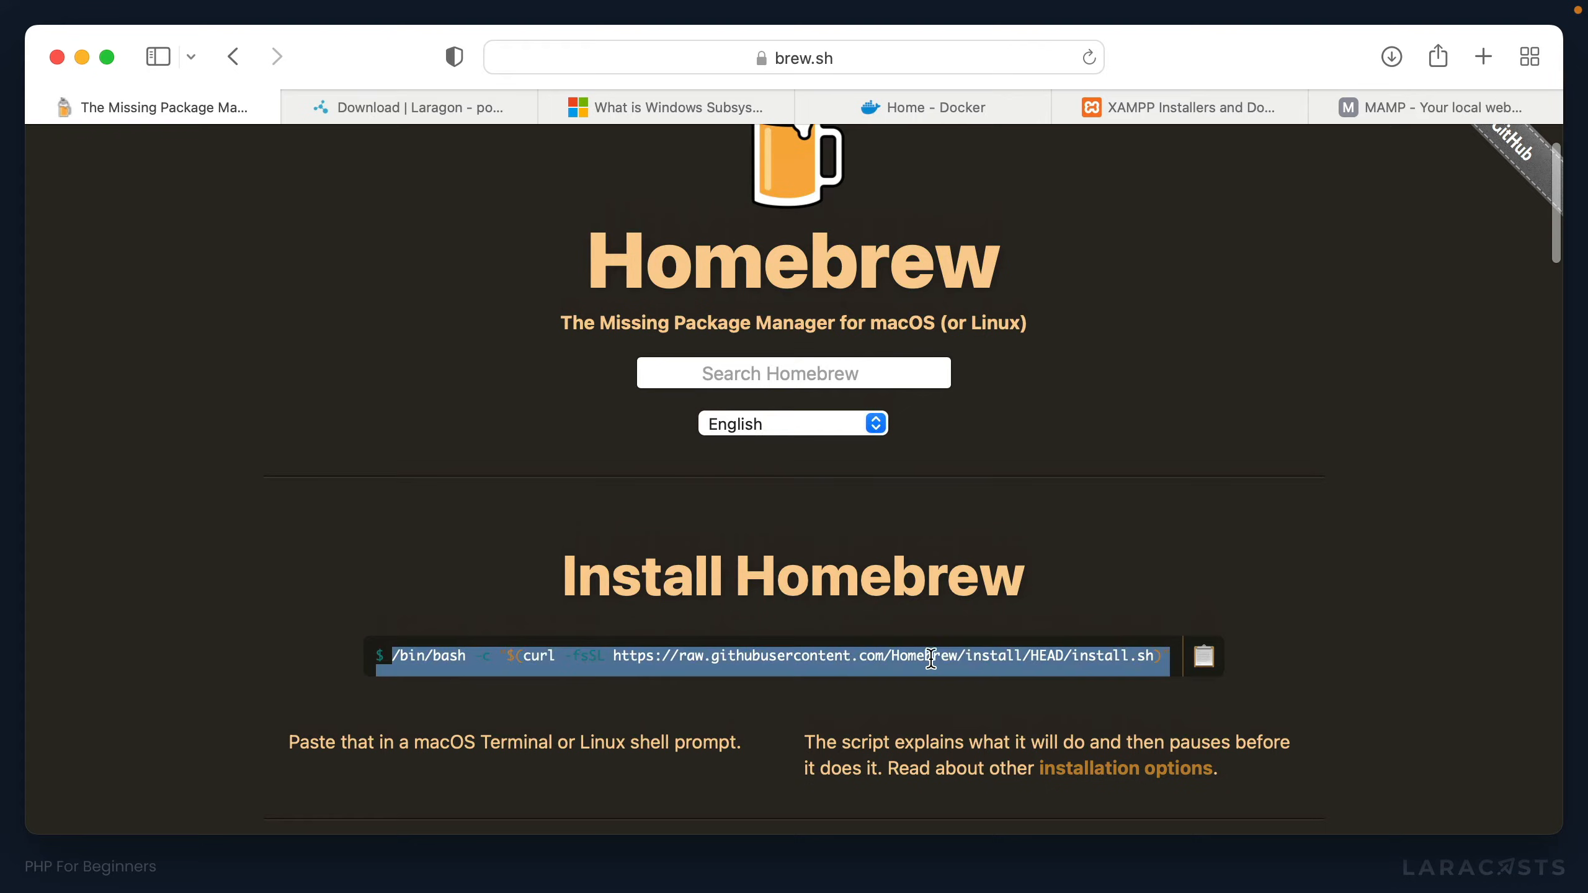
click(1203, 656)
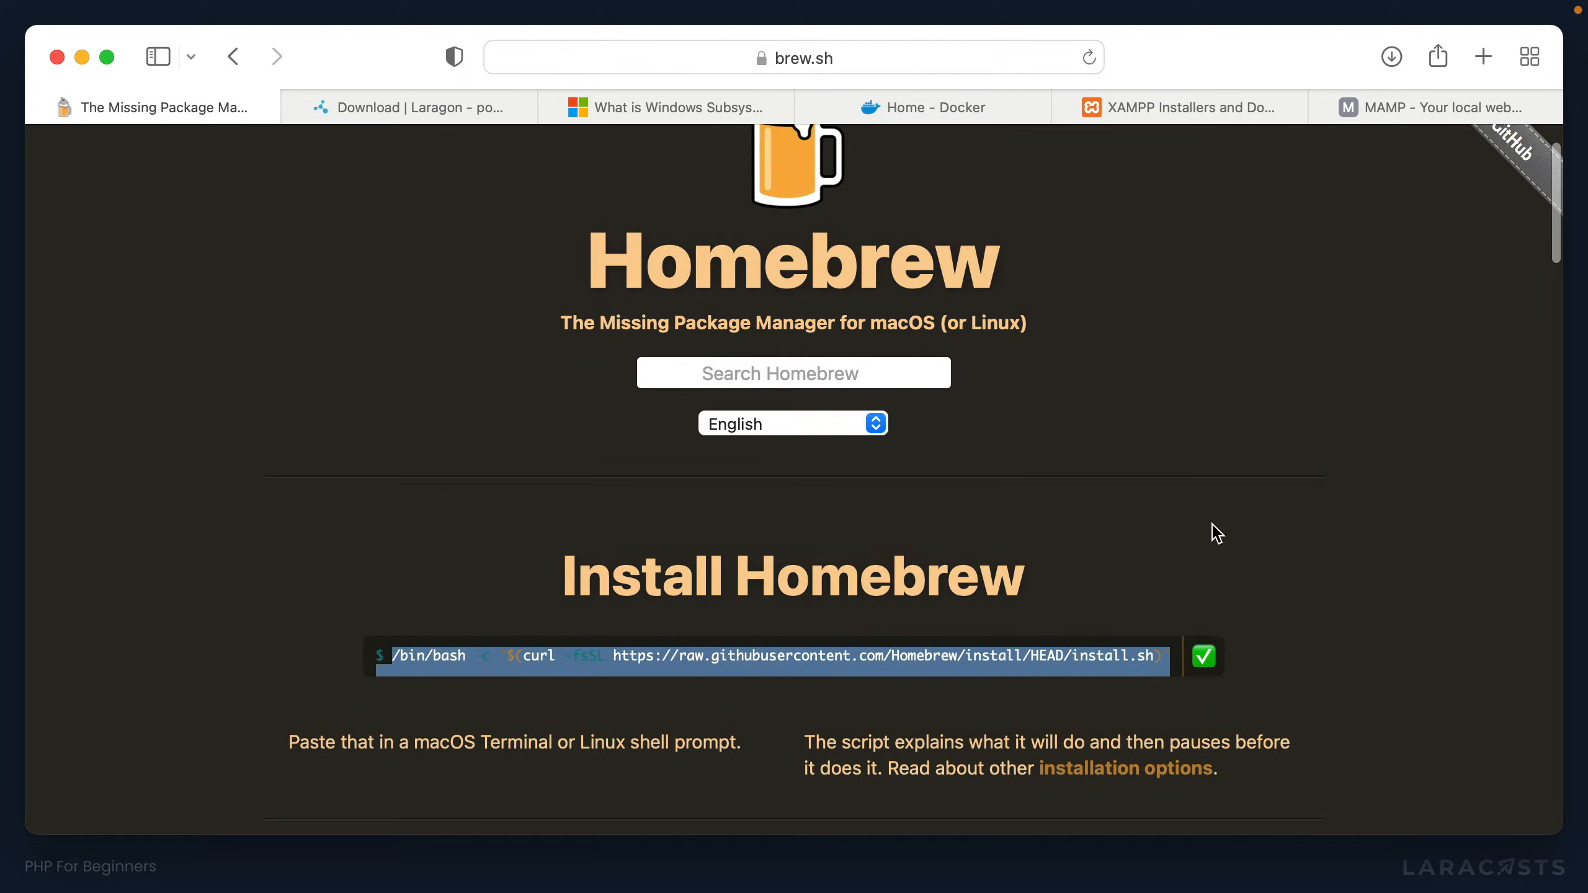
click(1203, 656)
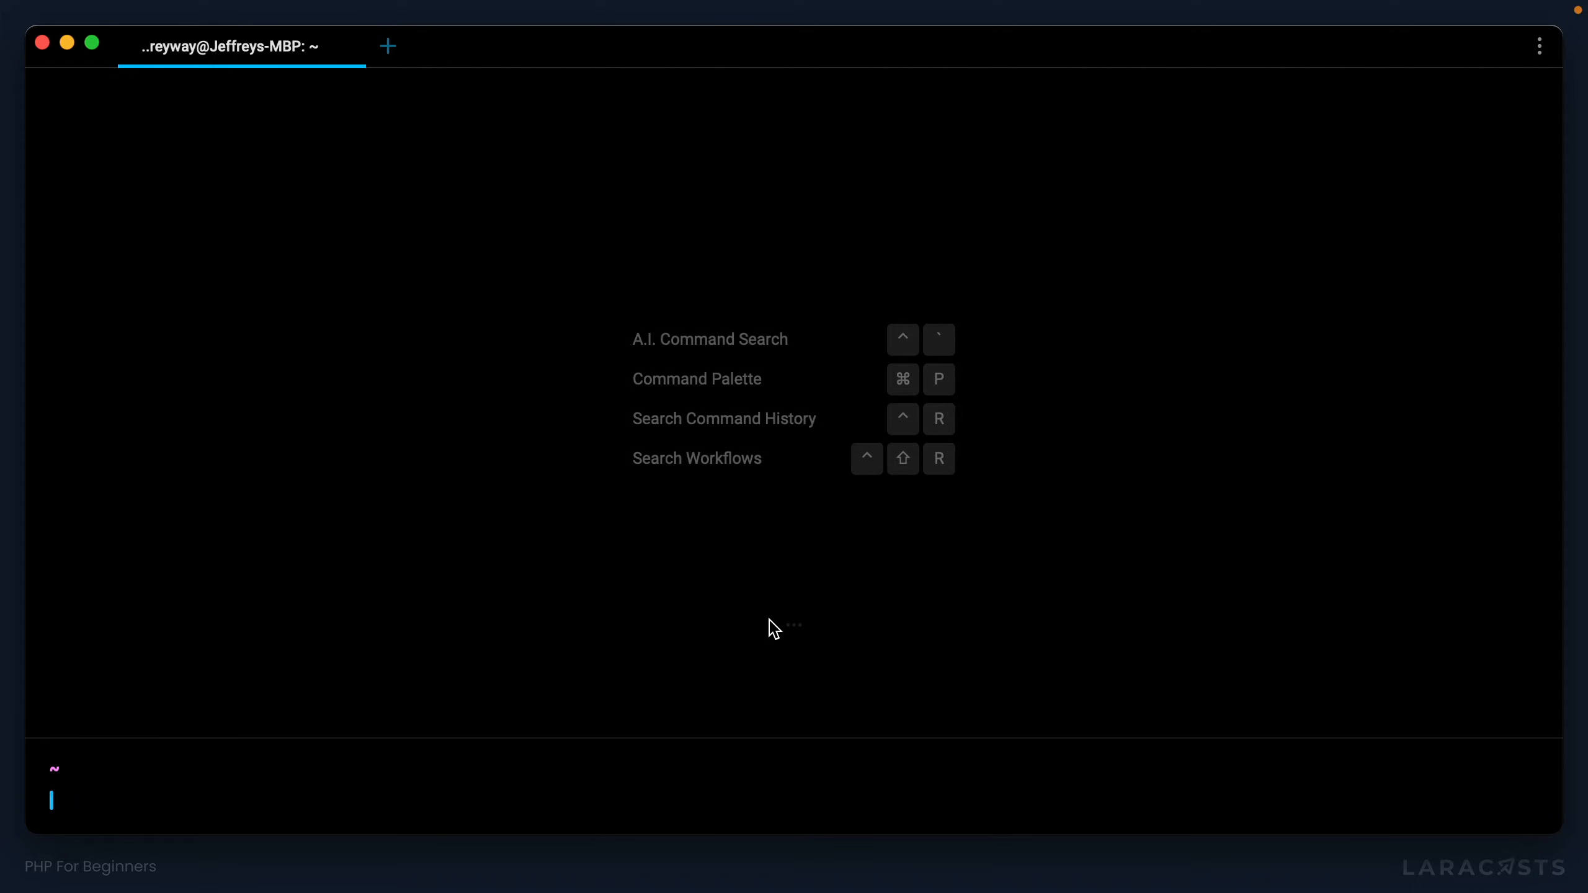
Step: Run the Homebrew install script, add brew shellenv to .zprofile, and run brew to see its usage help
text(/bin/bash -c "$(curl -fsSL https://raw.githubusercontent.com/Homebrew/install/HEAD/install.sh)")
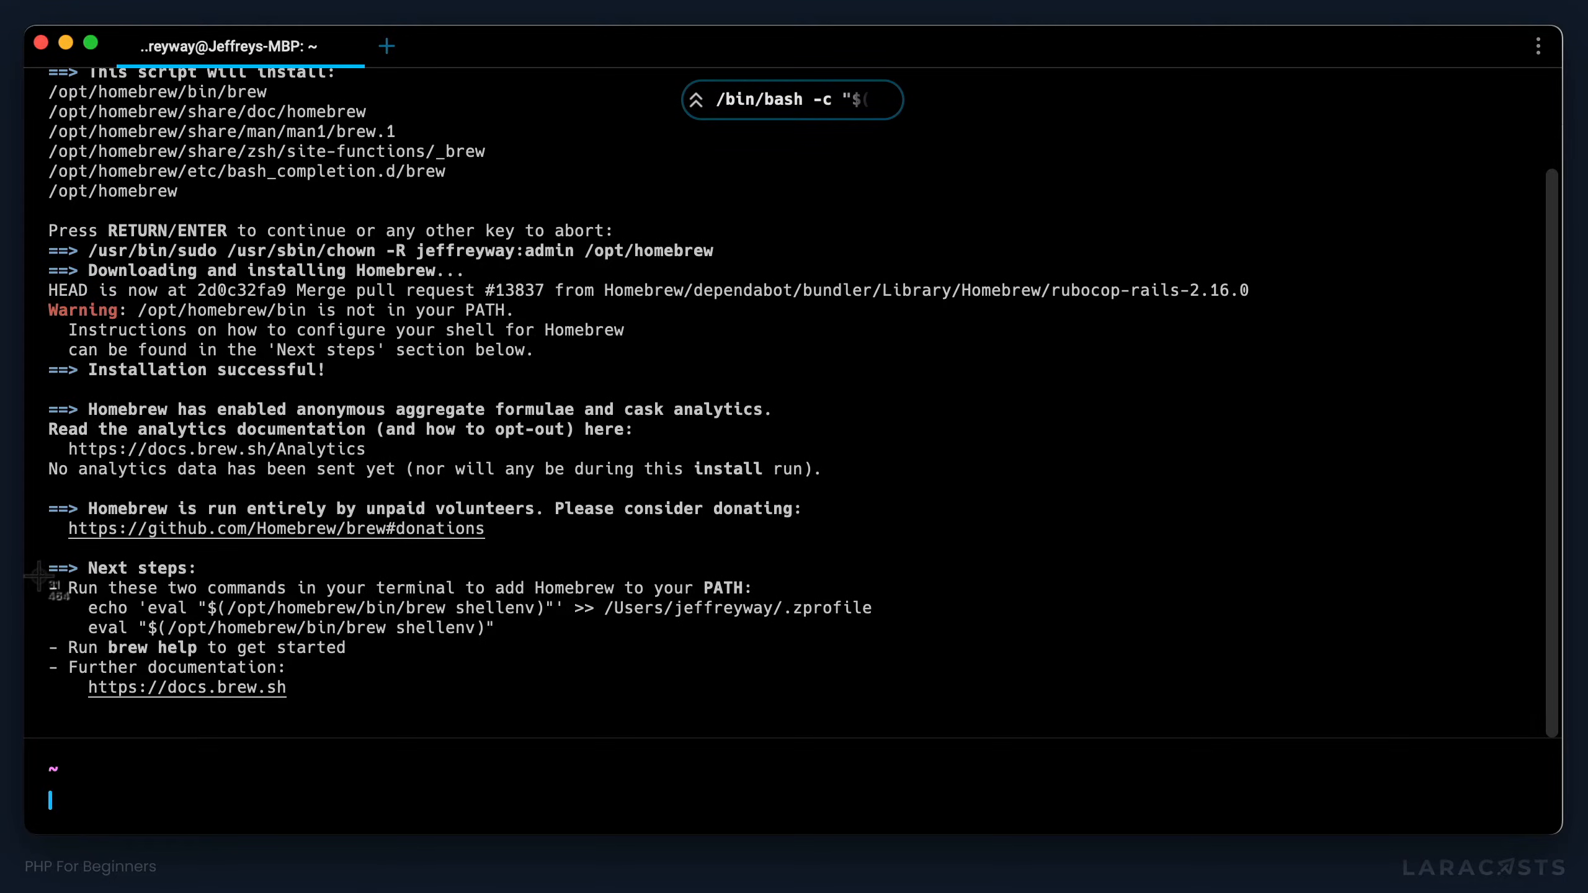
mouse_move(786, 661)
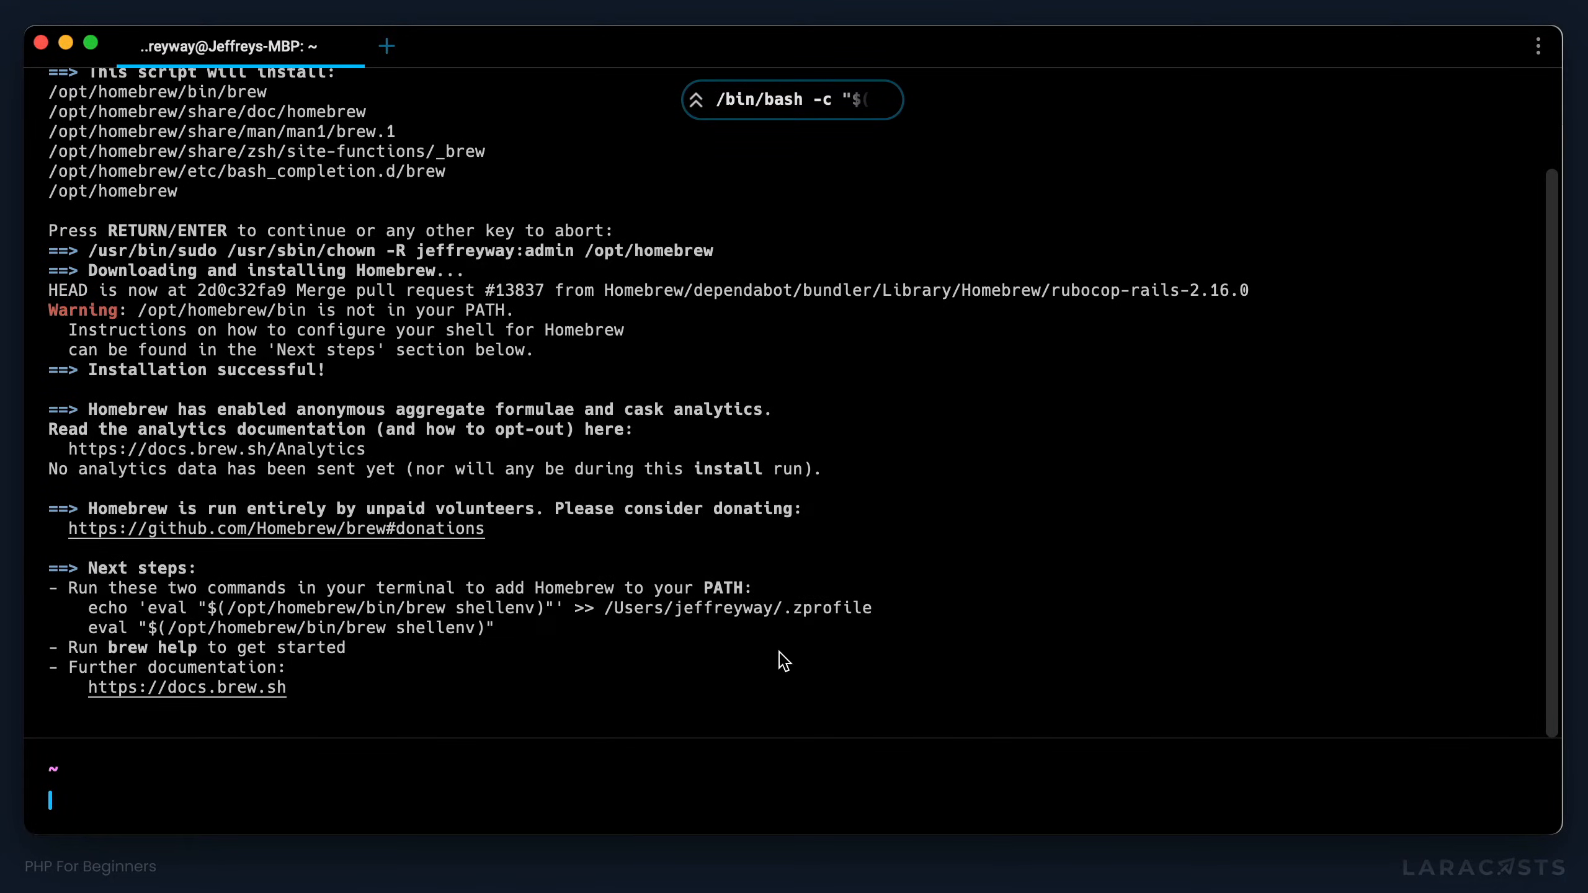
text(echo 'eval "$(/opt/homebrew/bin/brew shellenv)"' >> /Users/jeffreyway/.zprofile)
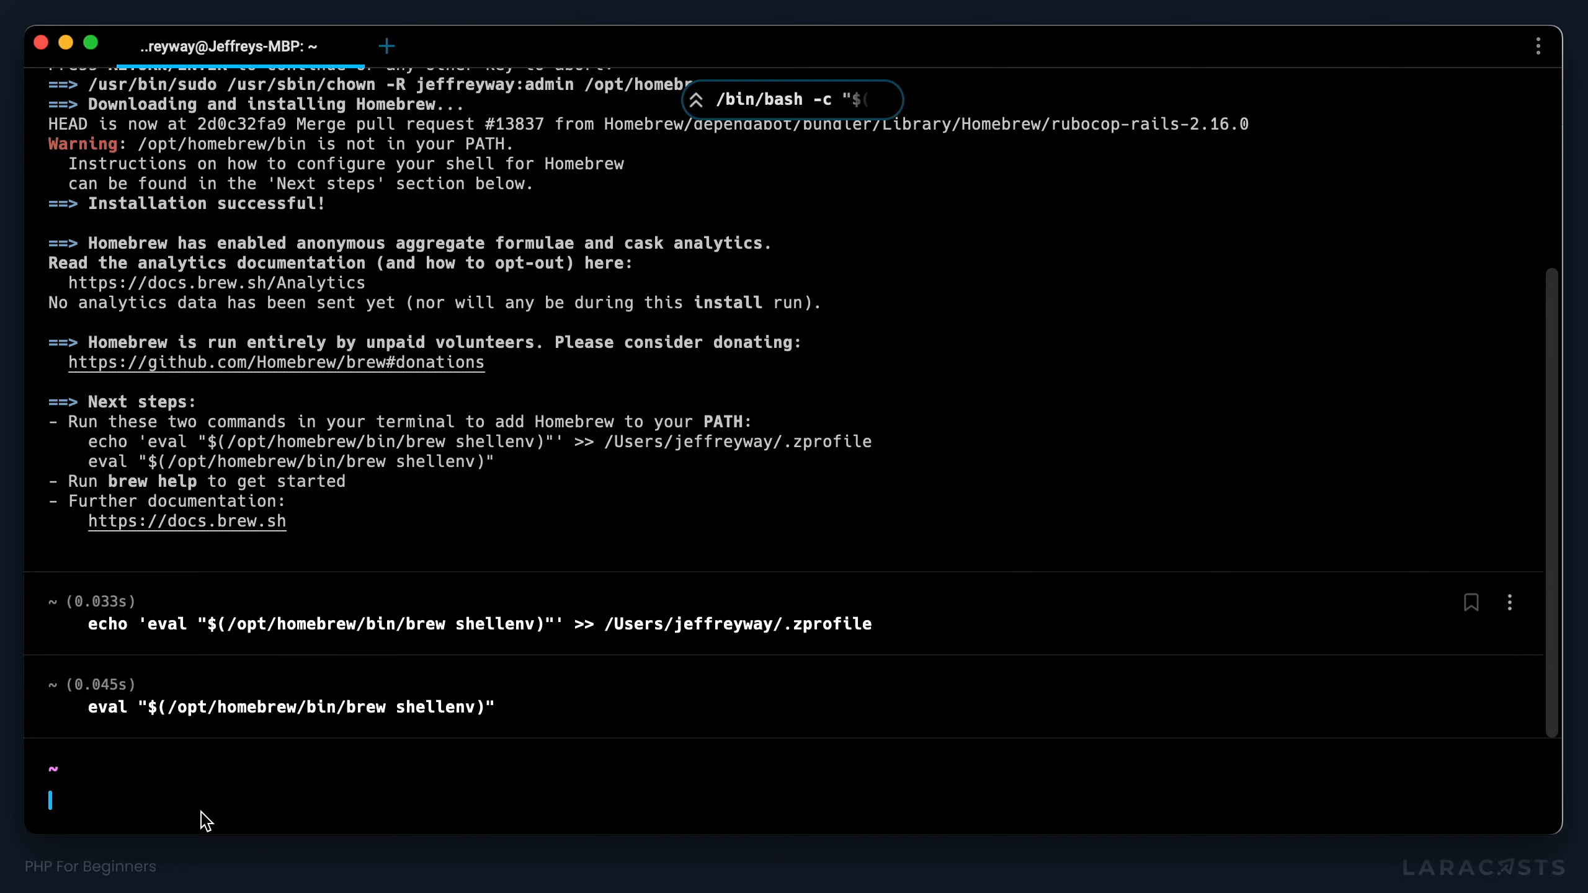
text(brew)
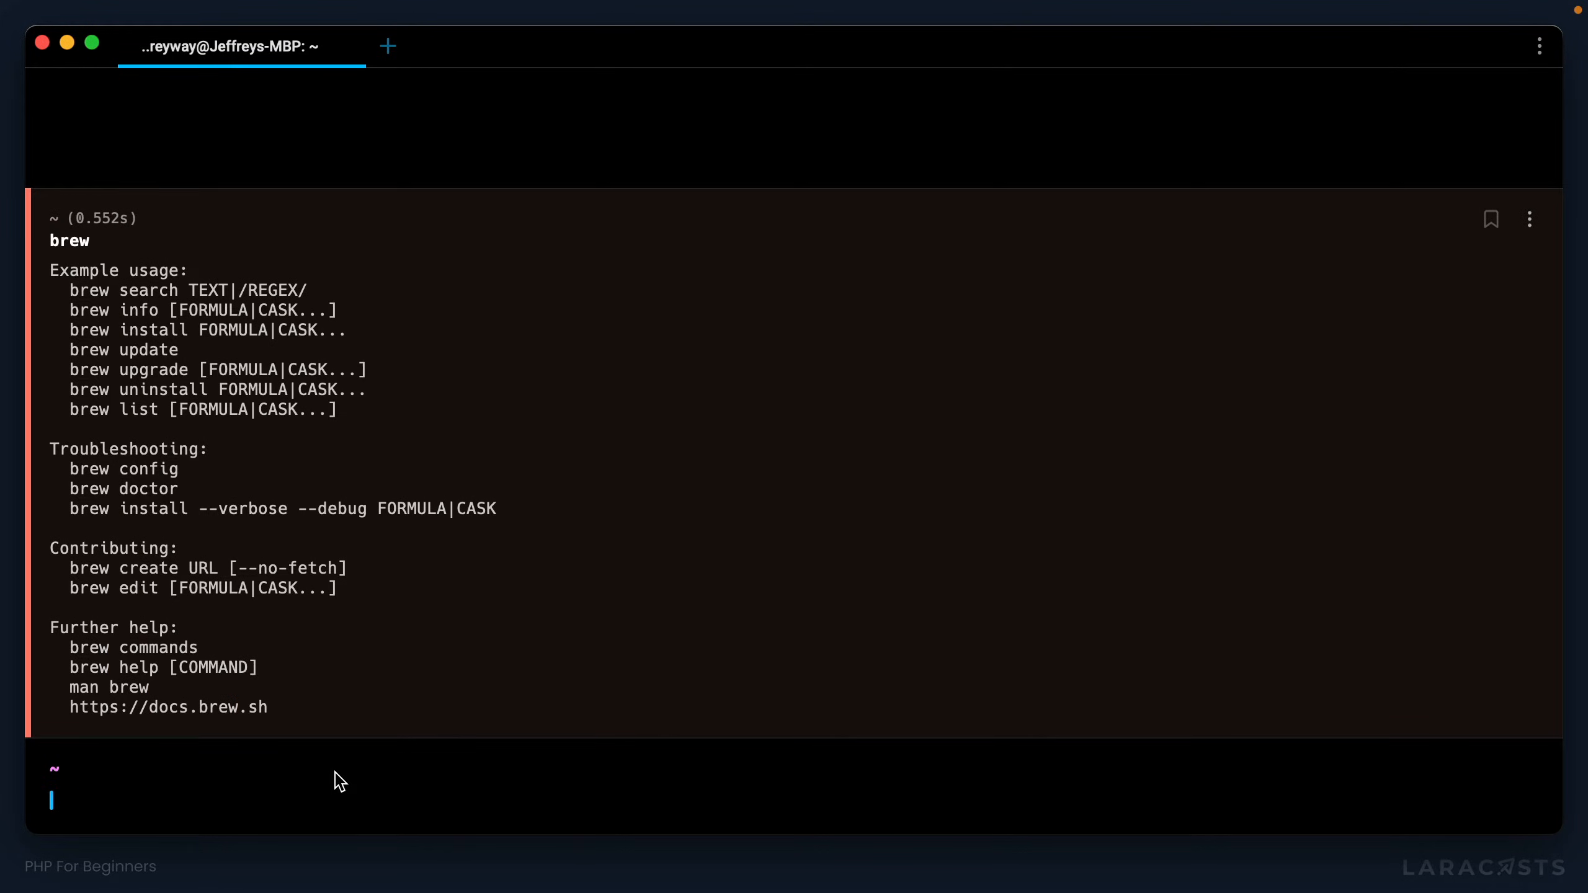
Step: Run brew search php and brew install php (upgrading PHP 8.1.4), then start a new terminal tab
double_click(123, 290)
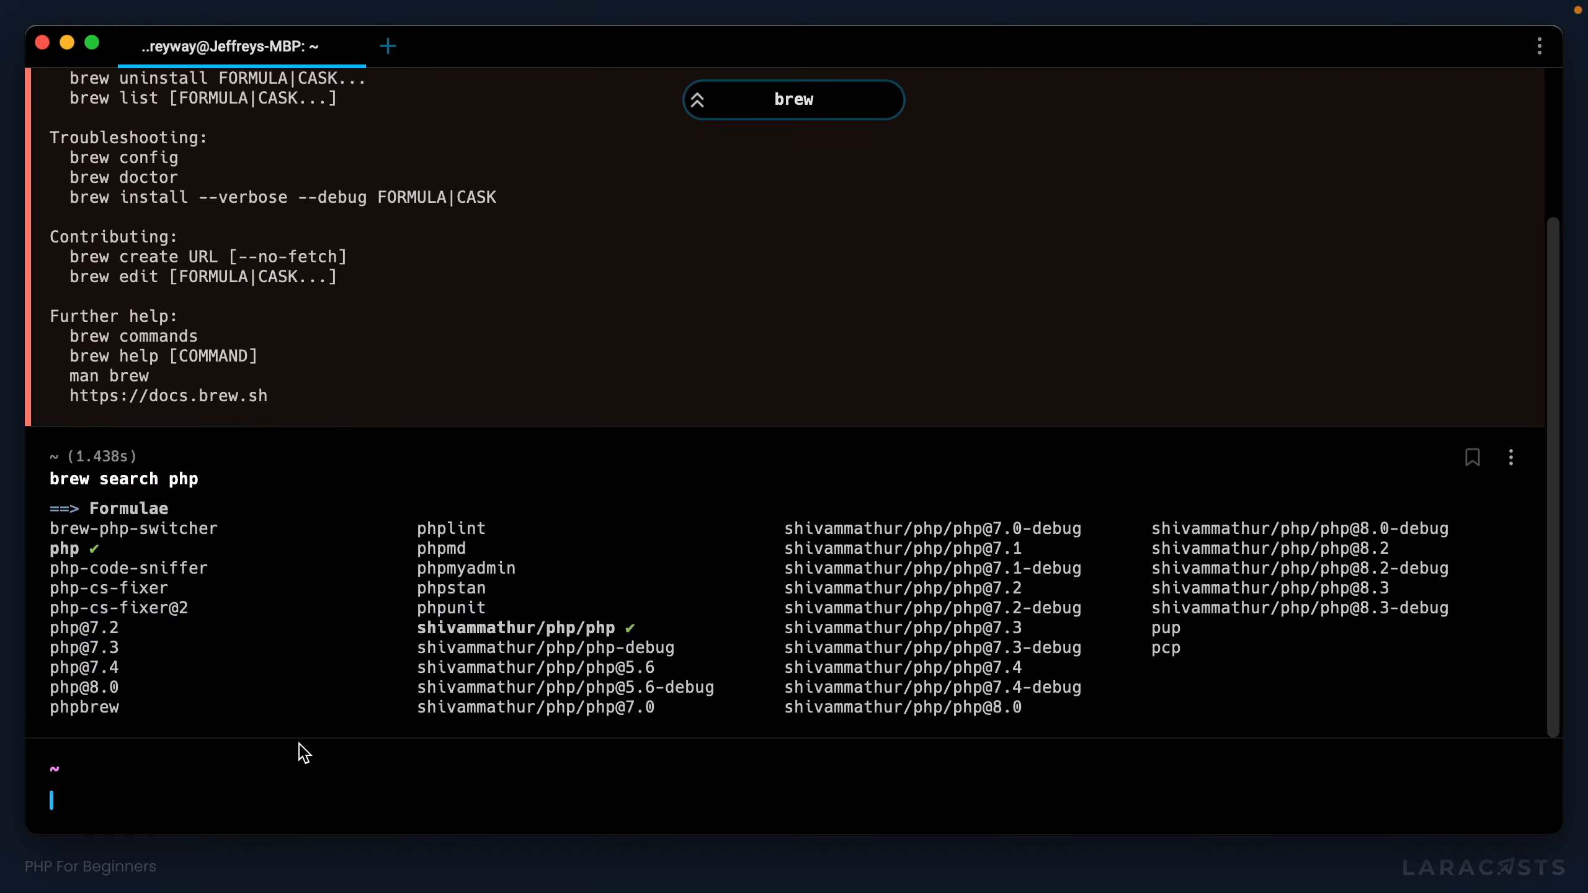
mouse_move(193, 728)
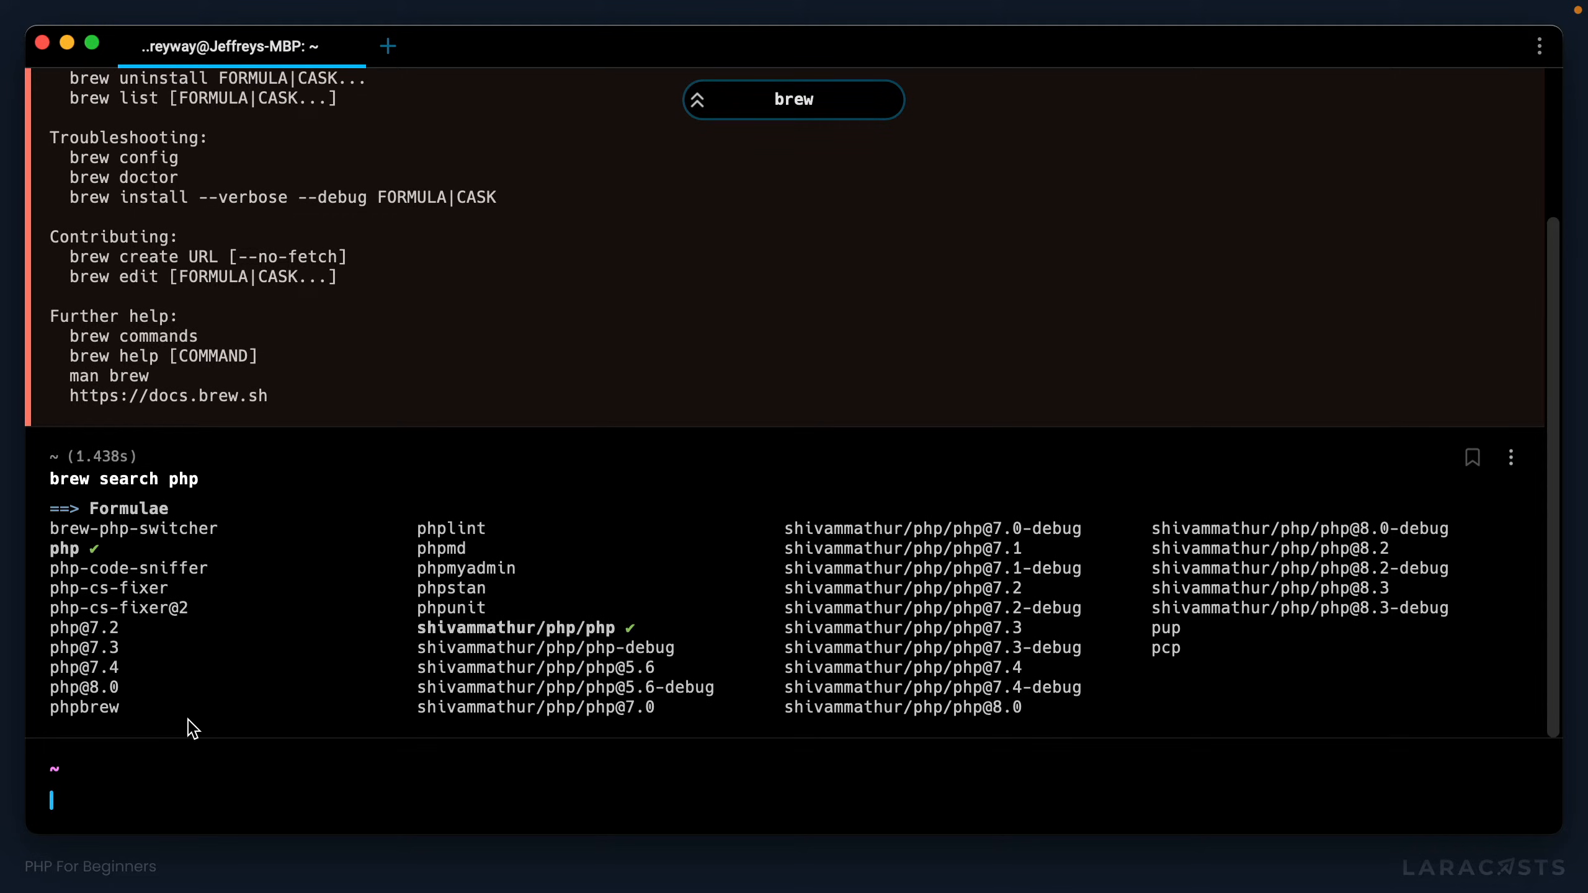
double_click(64, 549)
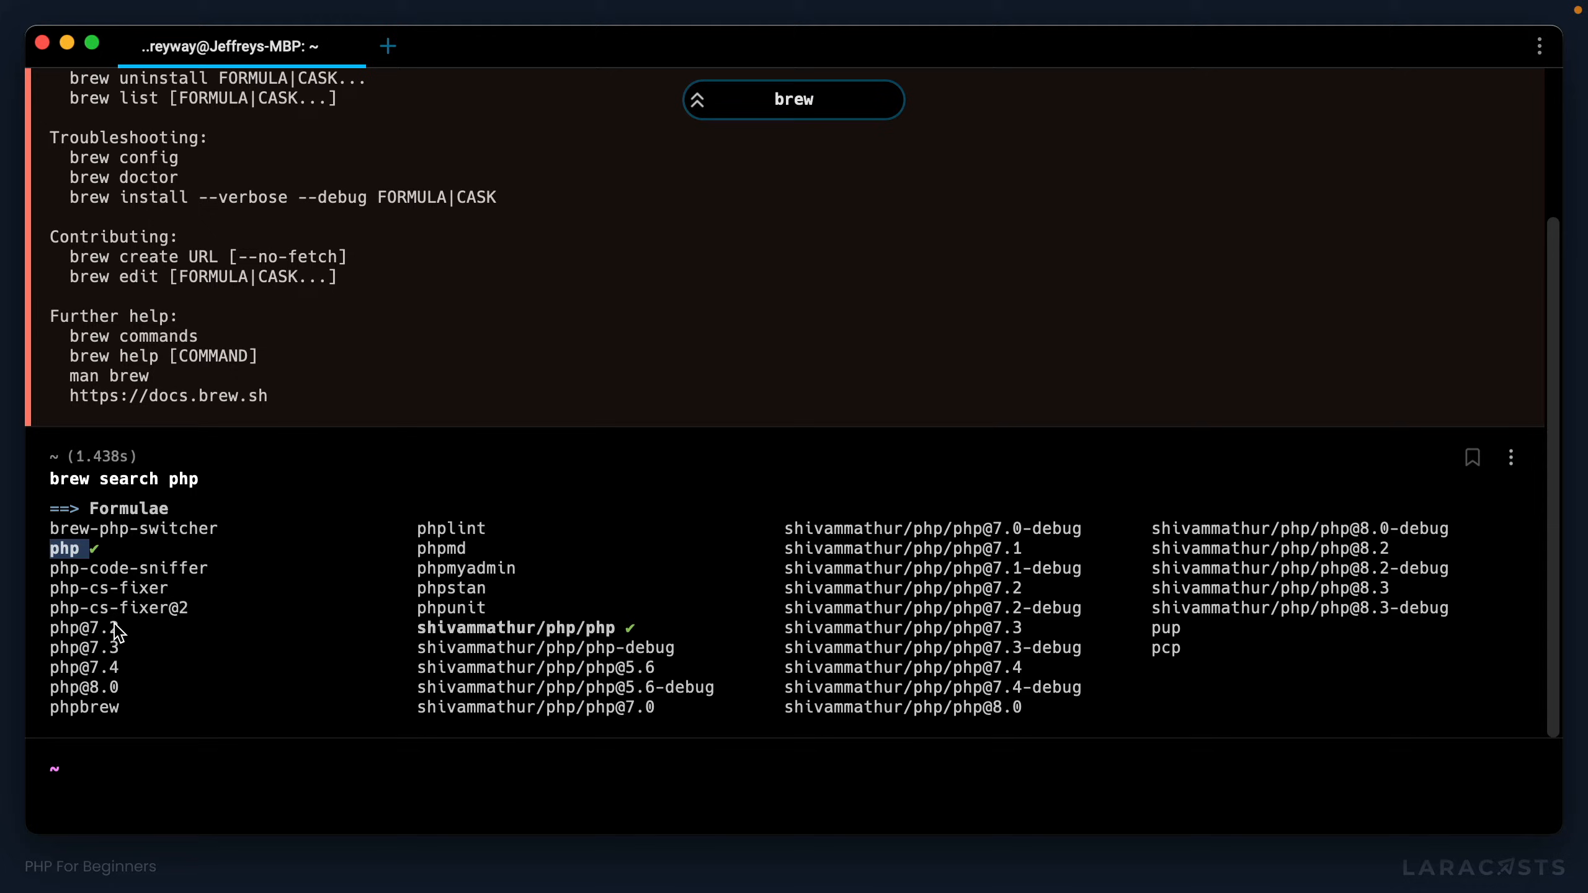
mouse_move(51, 635)
text(brew install)
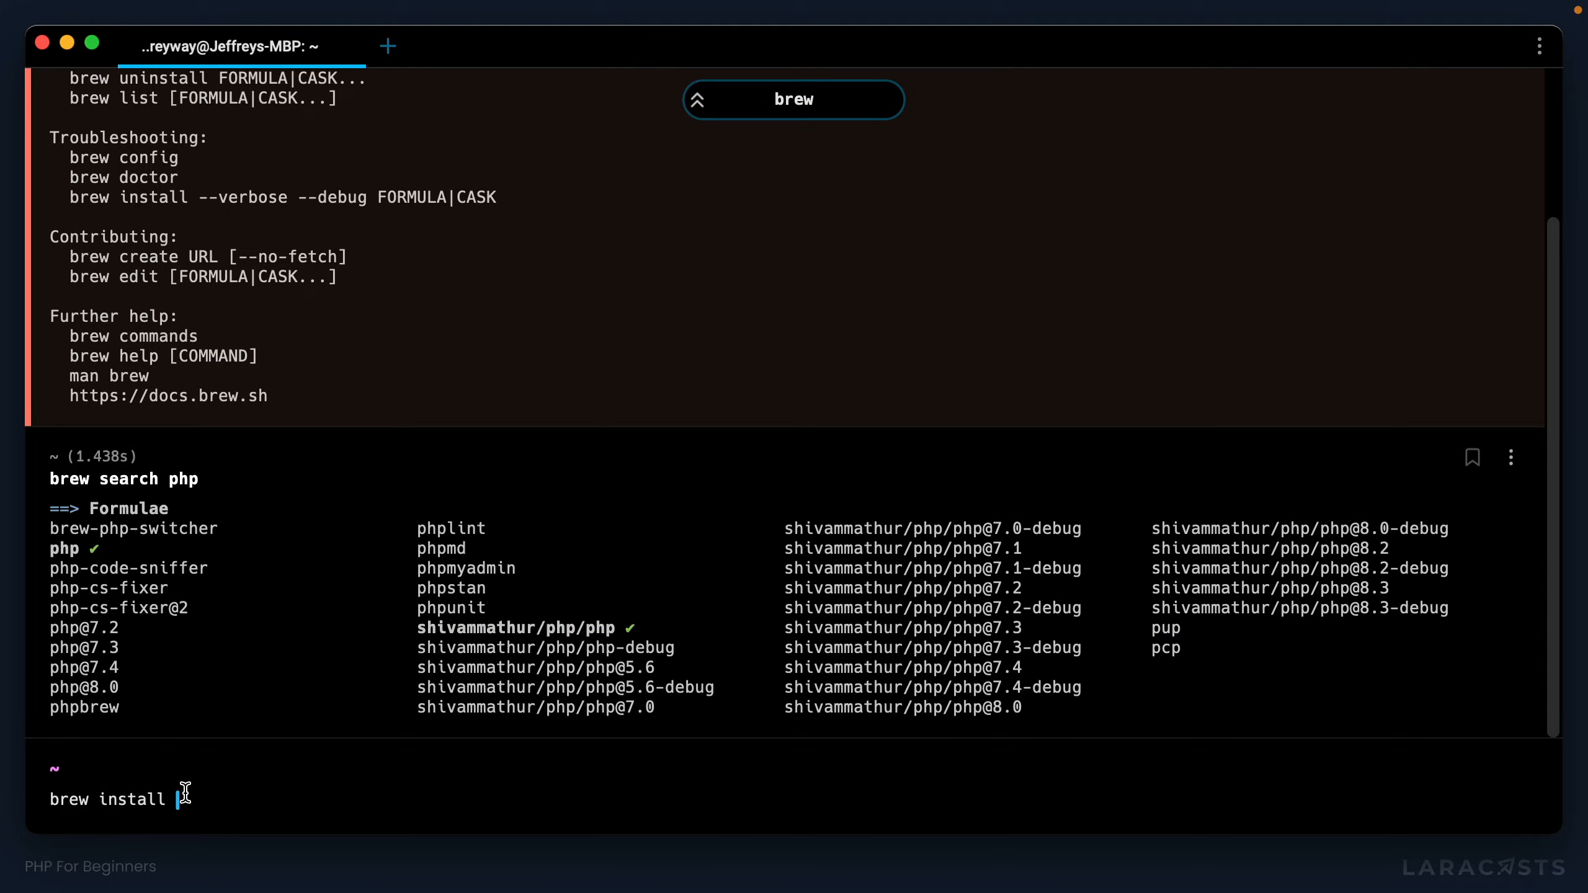
text(php)
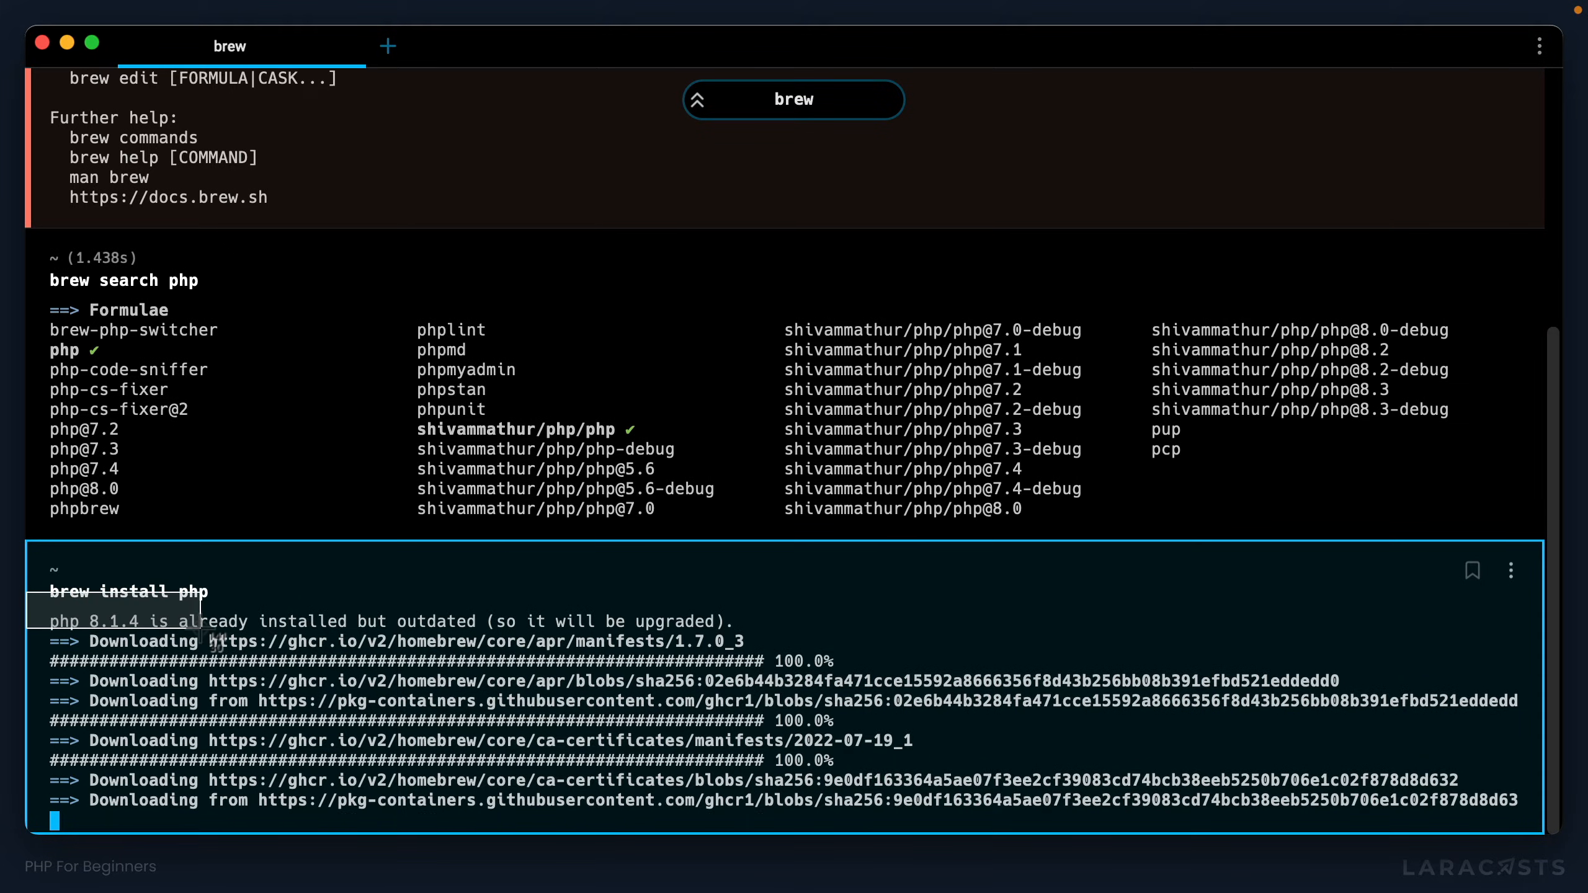
scroll(down, 3)
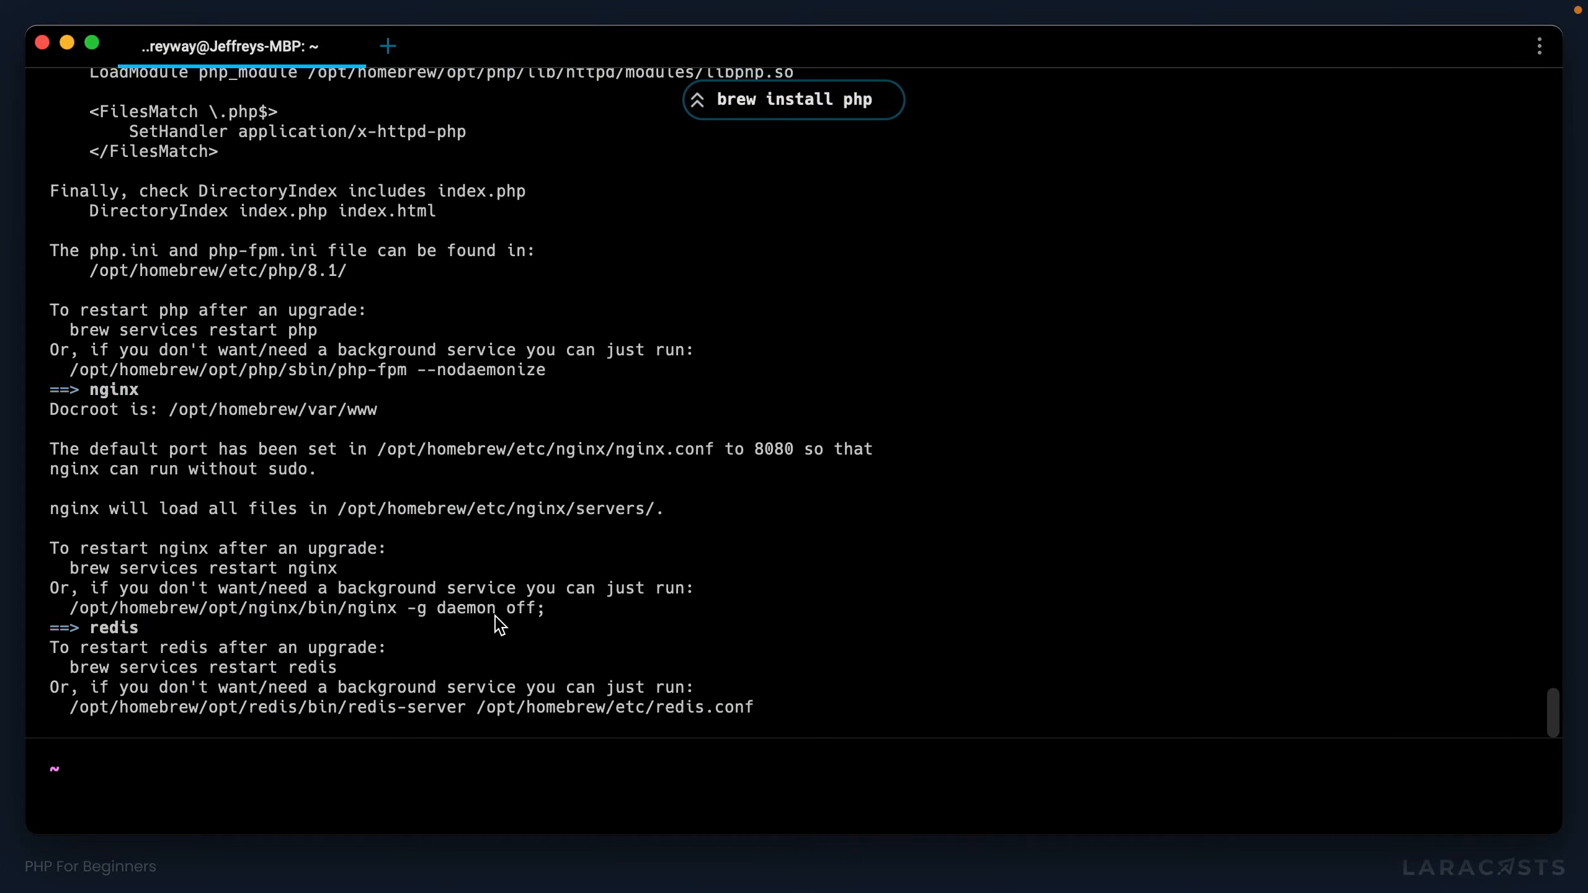
click(388, 46)
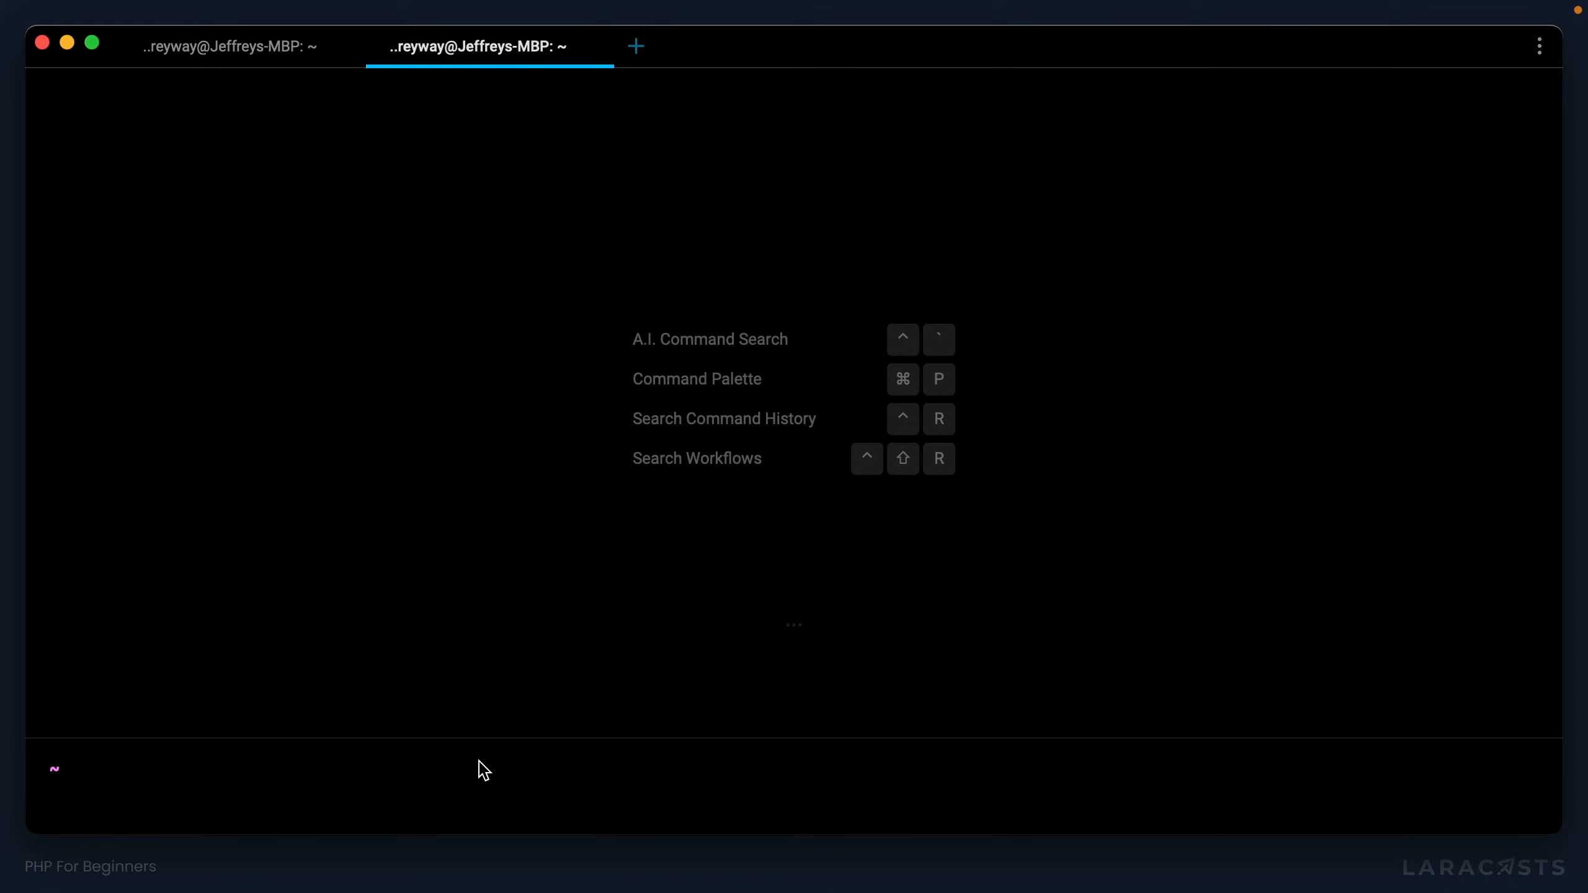
Step: Verify PHP 8.1.4 with php -v, then run brew install mysql
text(php -v)
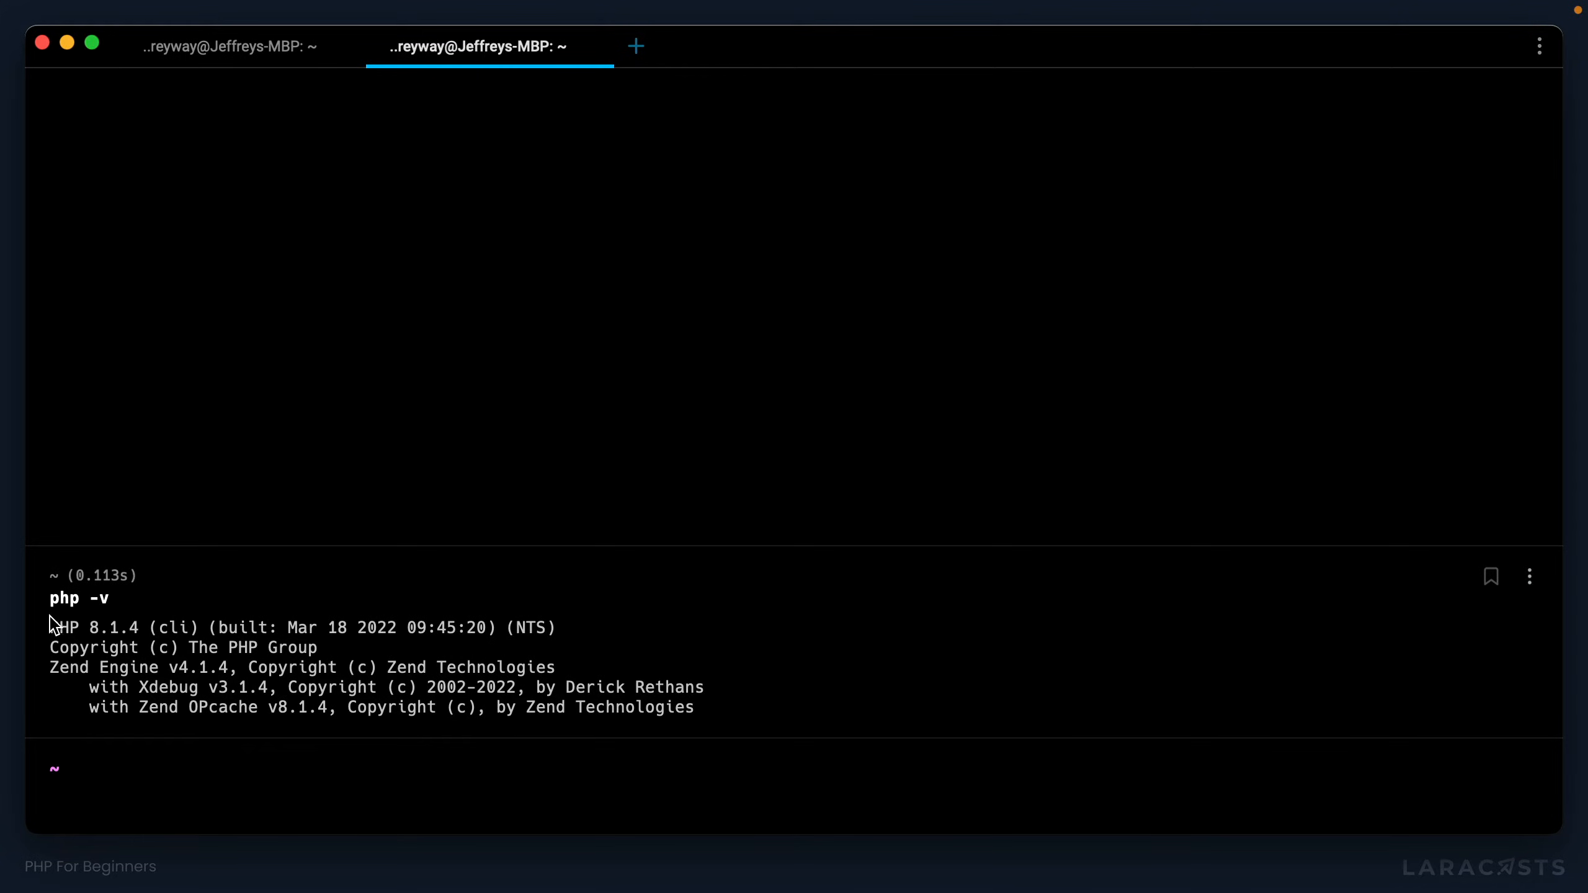
mouse_move(433, 747)
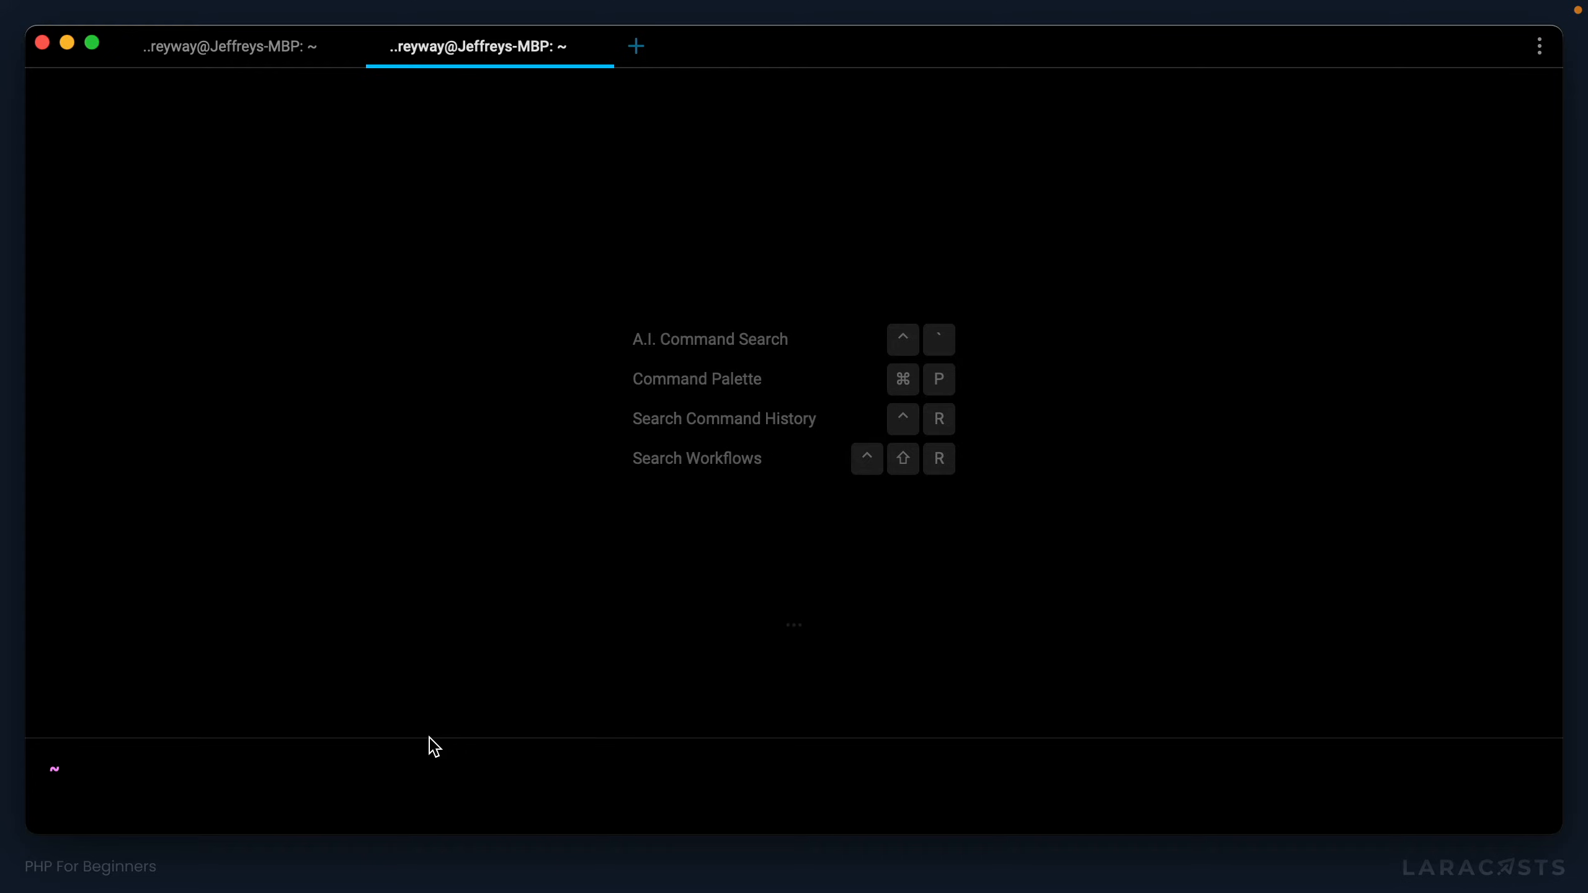
text(brew install mys)
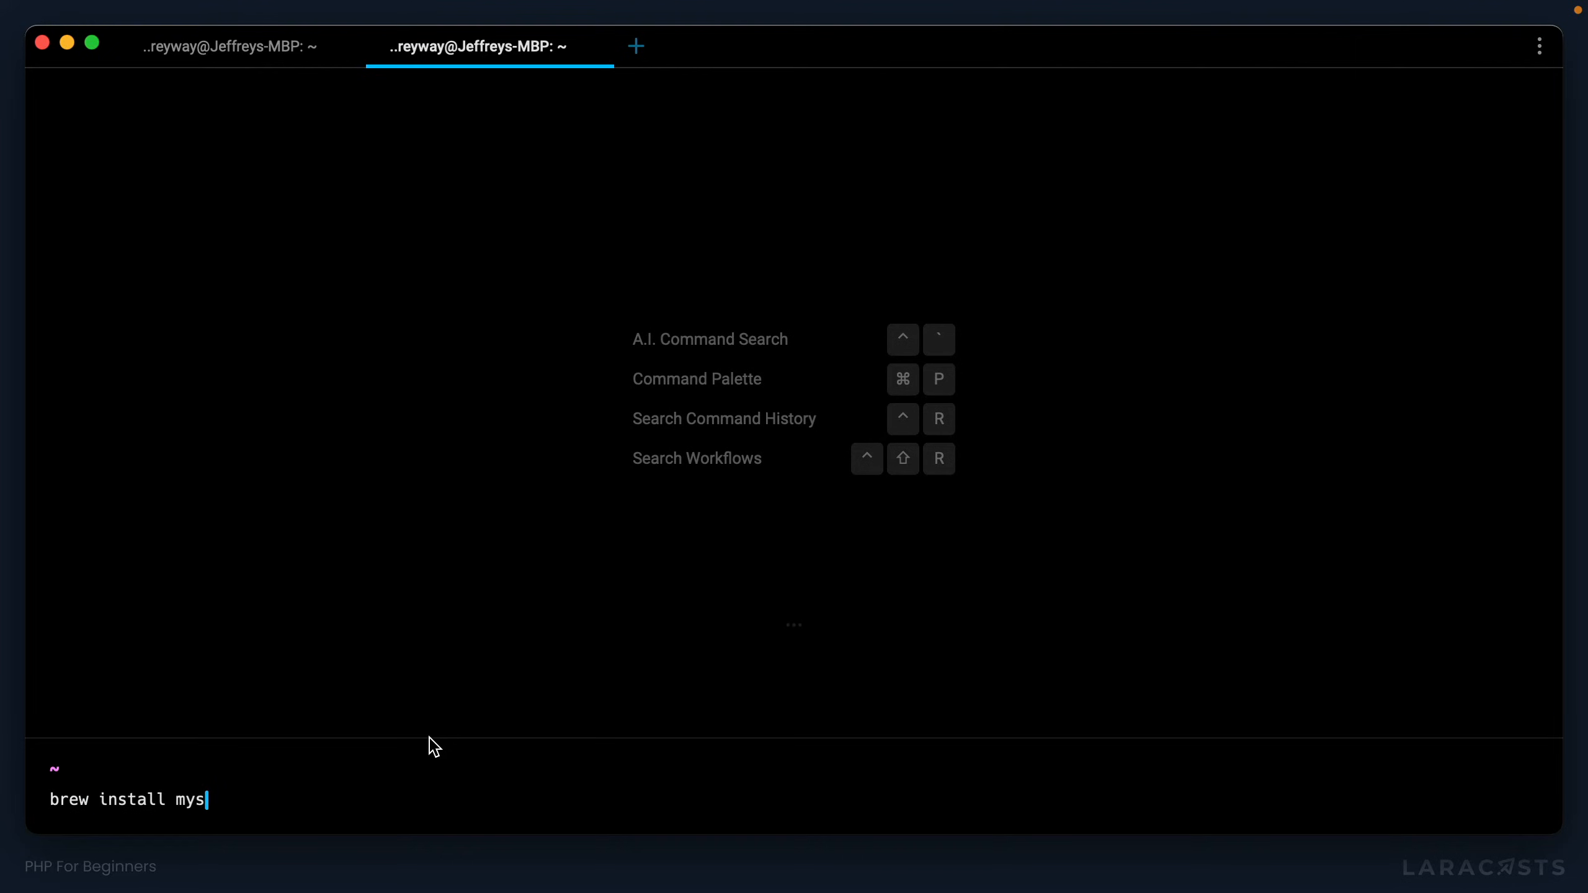
text(ql)
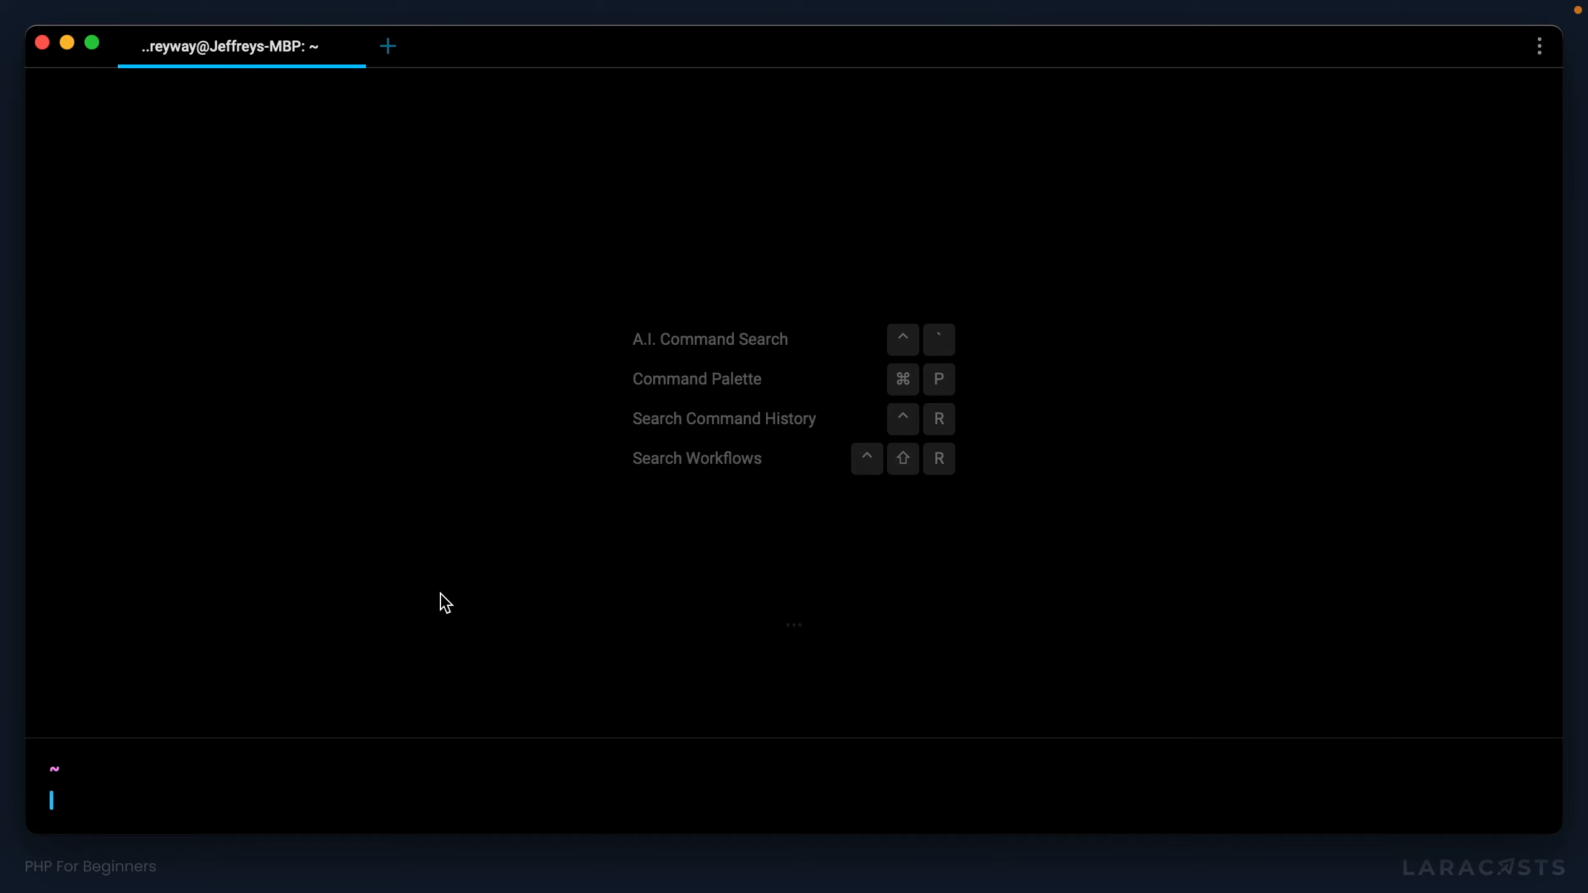
text(m)
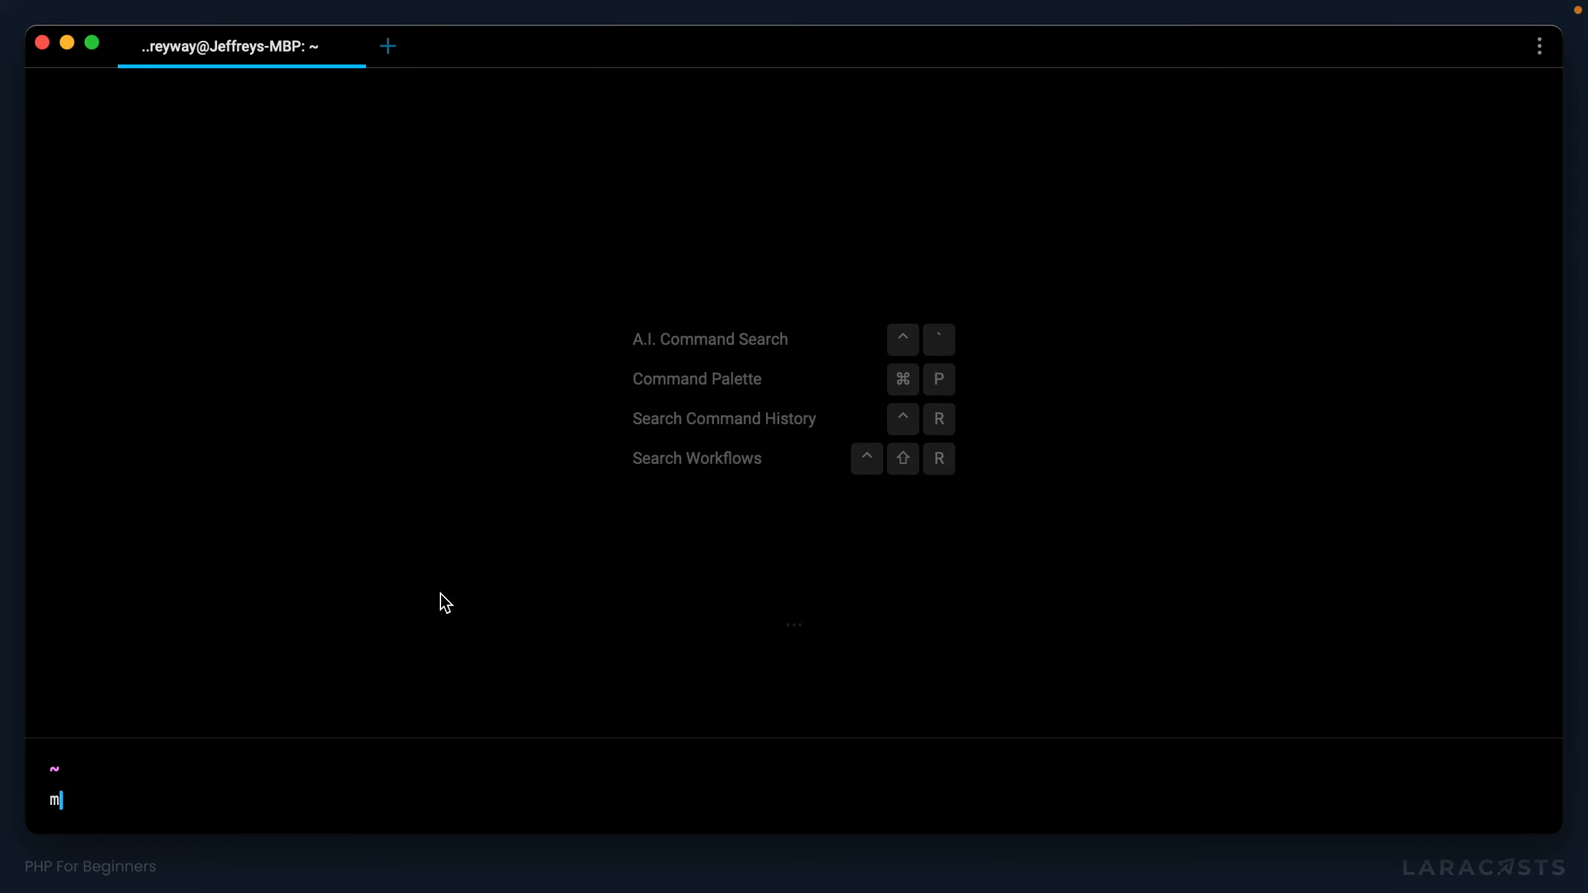